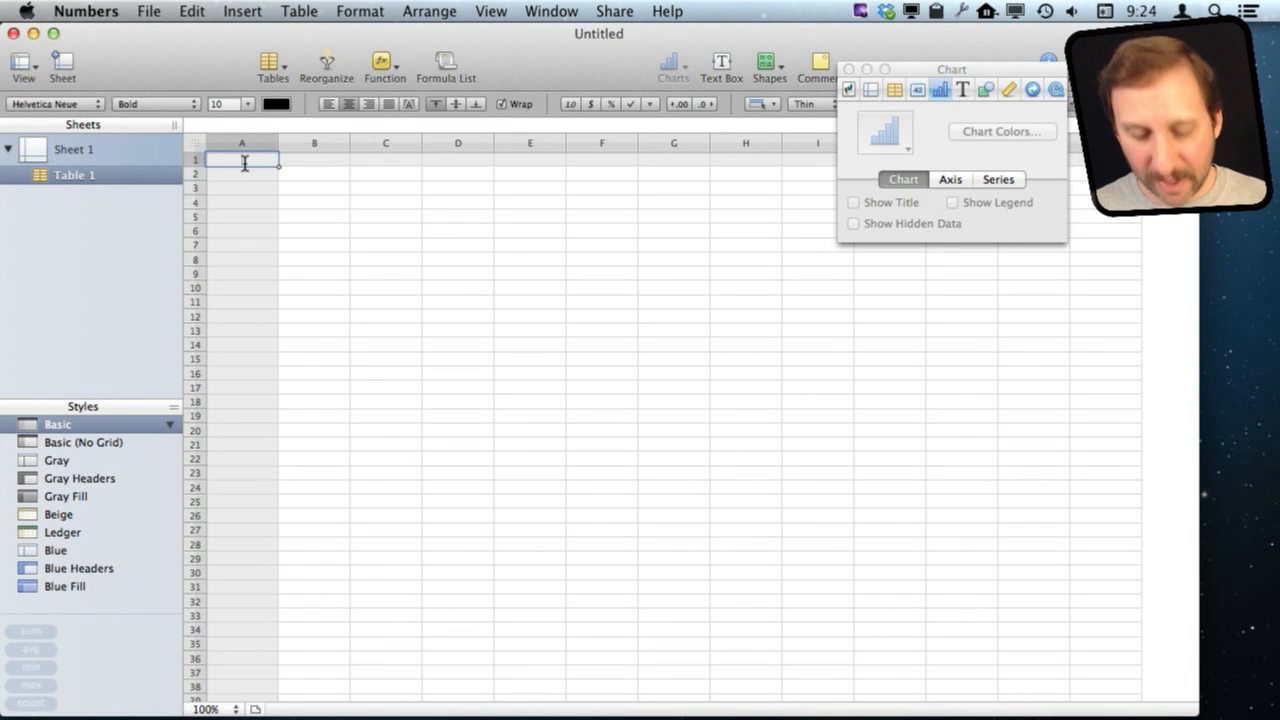
# Step: Enter the Product/Amount fruit rows and select the whole fruit table
pyautogui.write('Product')
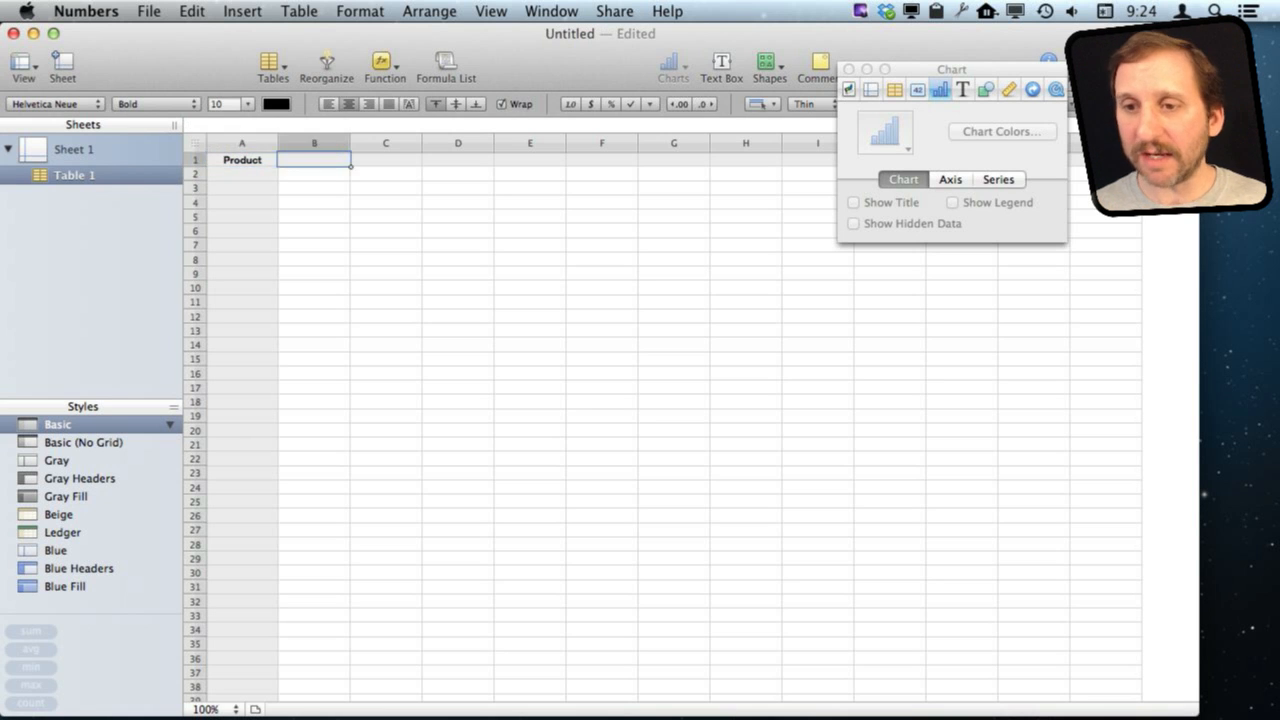
pyautogui.scroll(-3)
pyautogui.write('Amount')
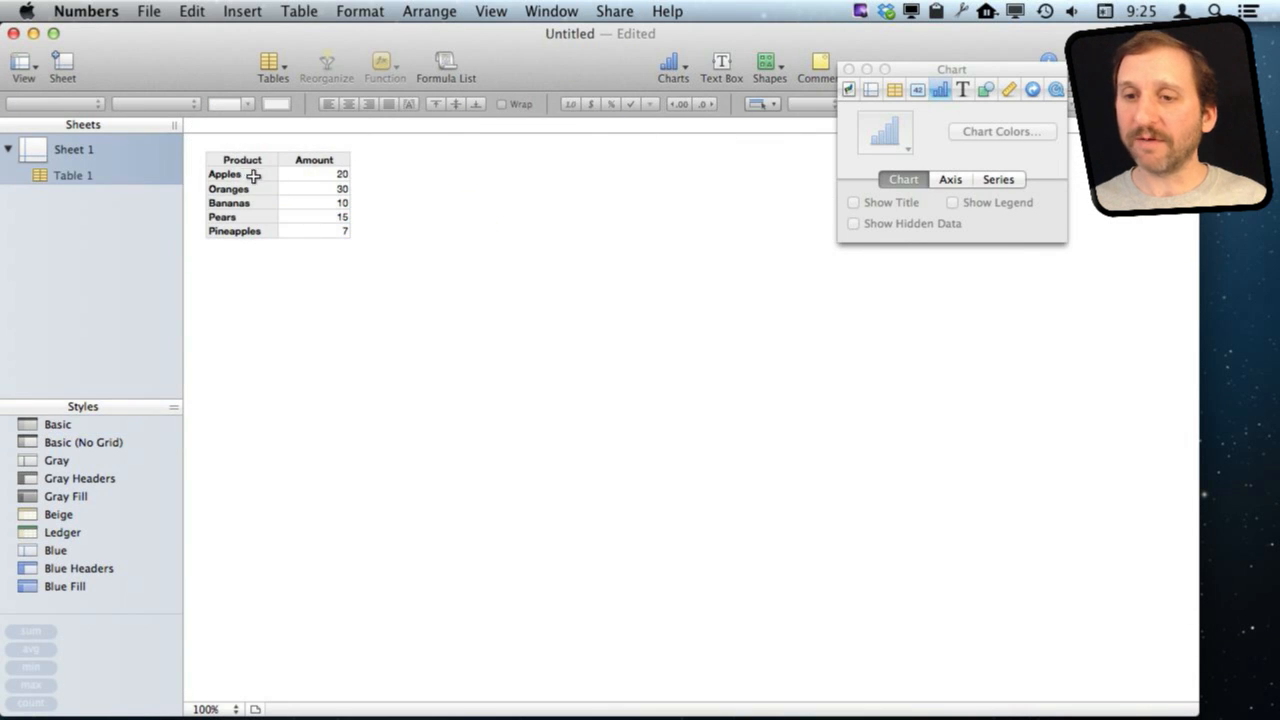
pyautogui.click(242, 160)
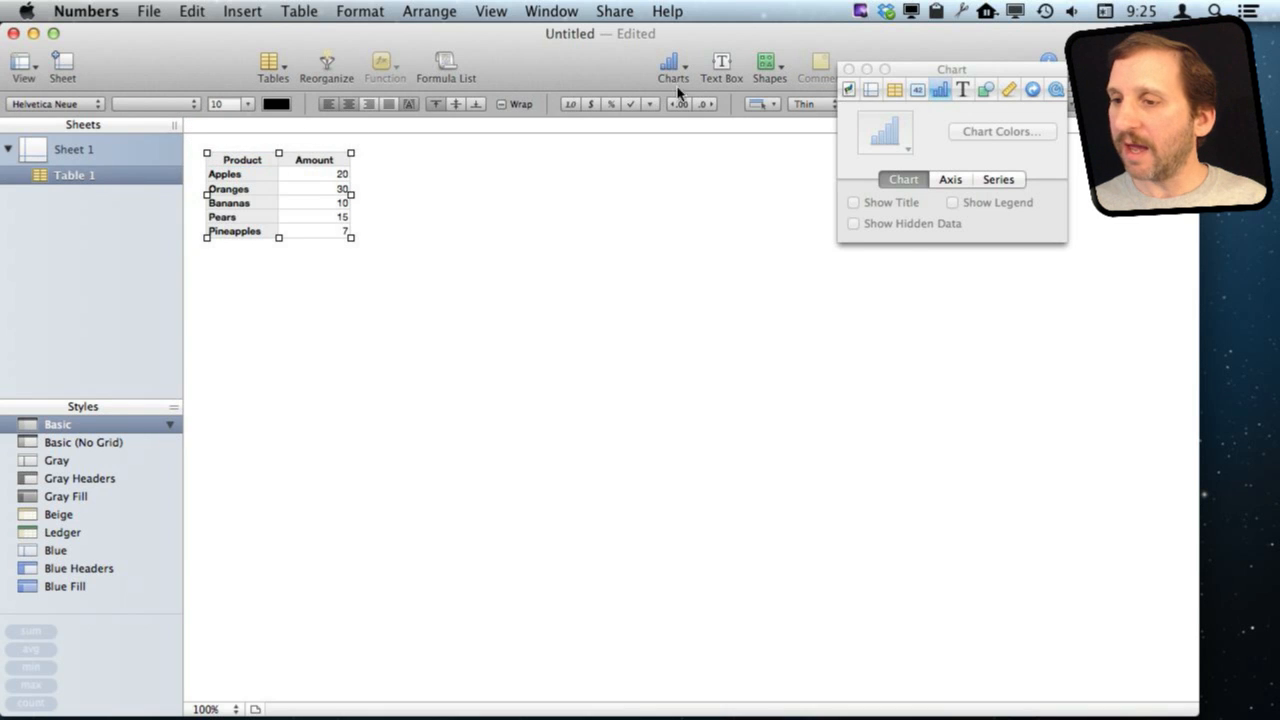
# Step: Insert a 2D pie chart from the fruit table
pyautogui.click(672, 64)
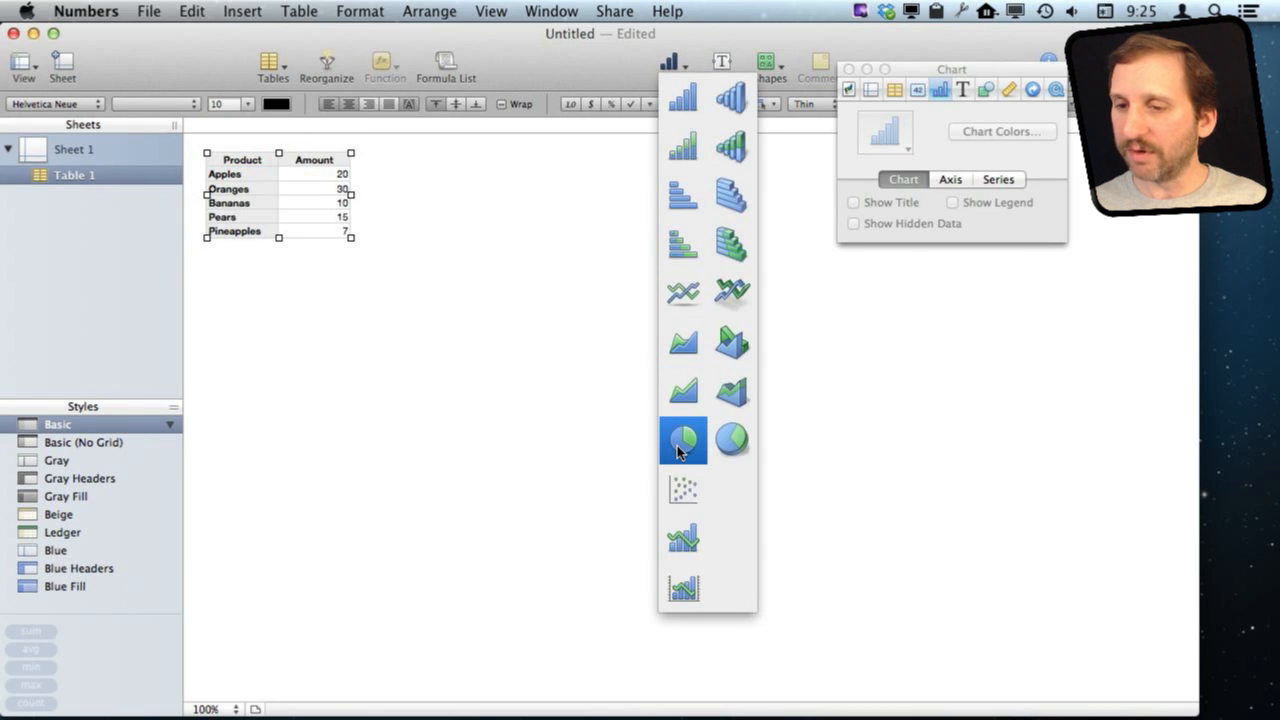
pyautogui.click(684, 440)
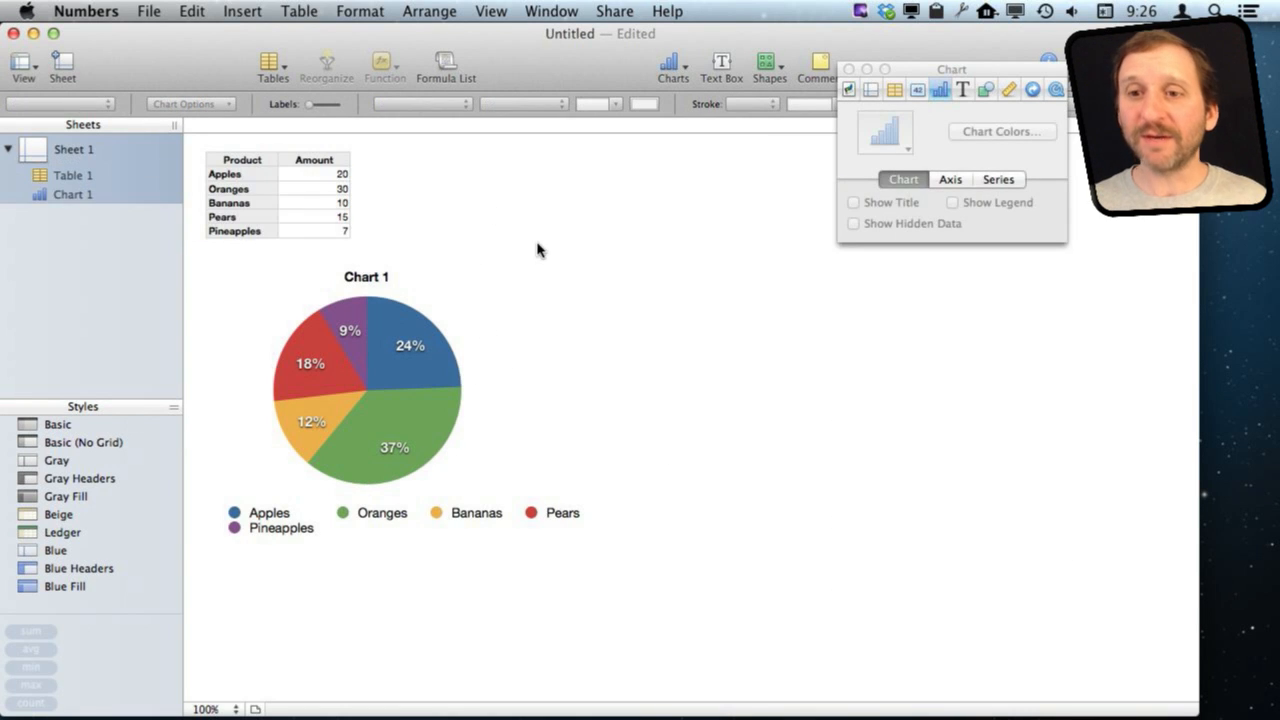
pyautogui.moveTo(228, 24)
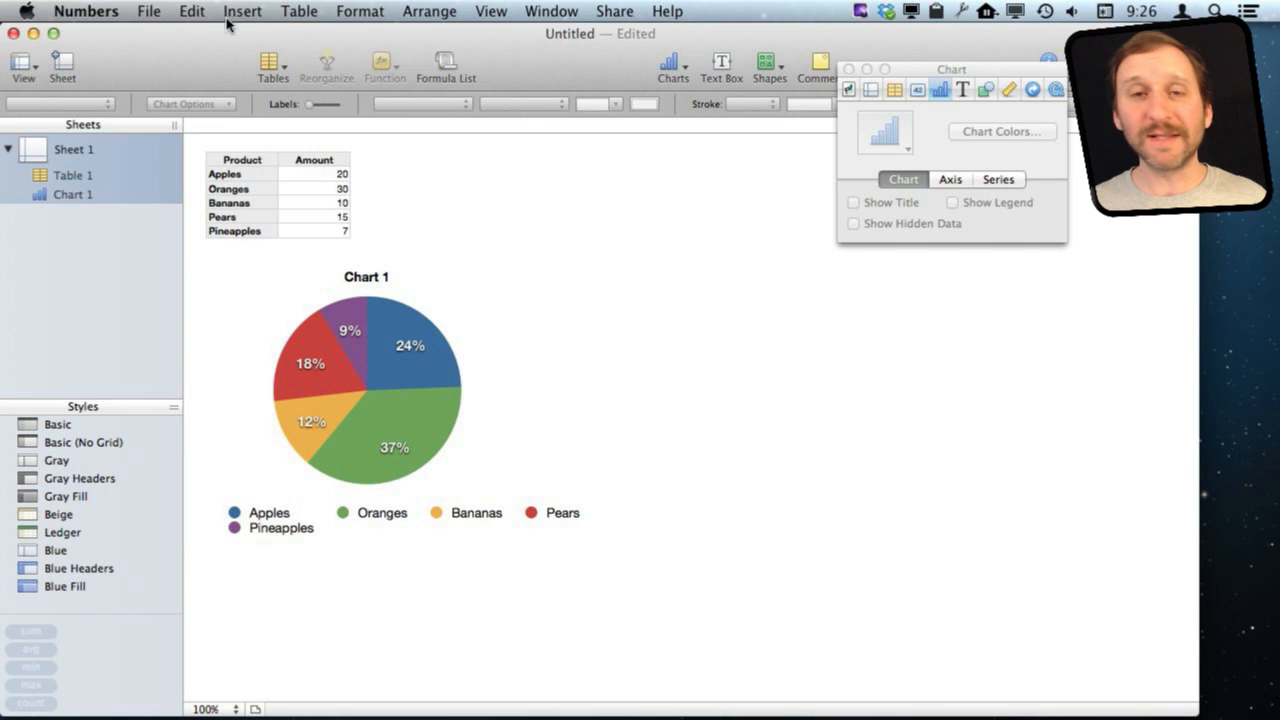
# Step: Save the spreadsheet as Sample Pie Chart in the chosen folder
pyautogui.click(148, 12)
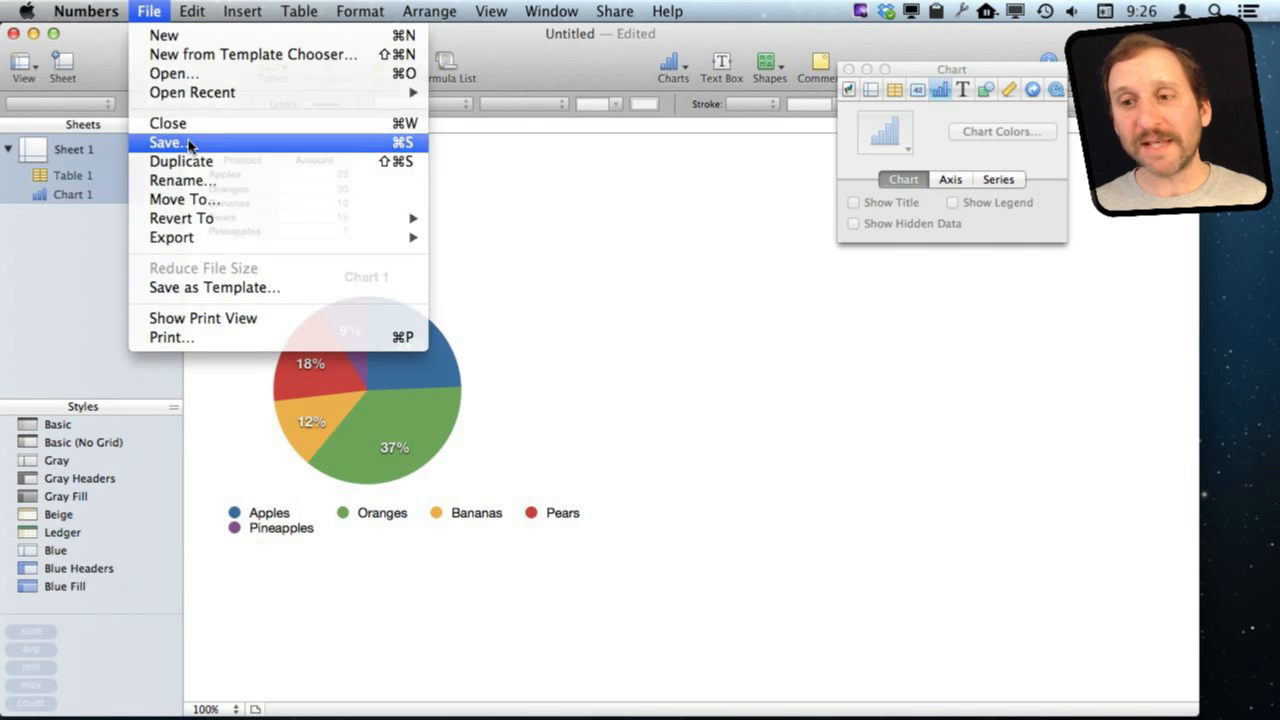
pyautogui.click(168, 142)
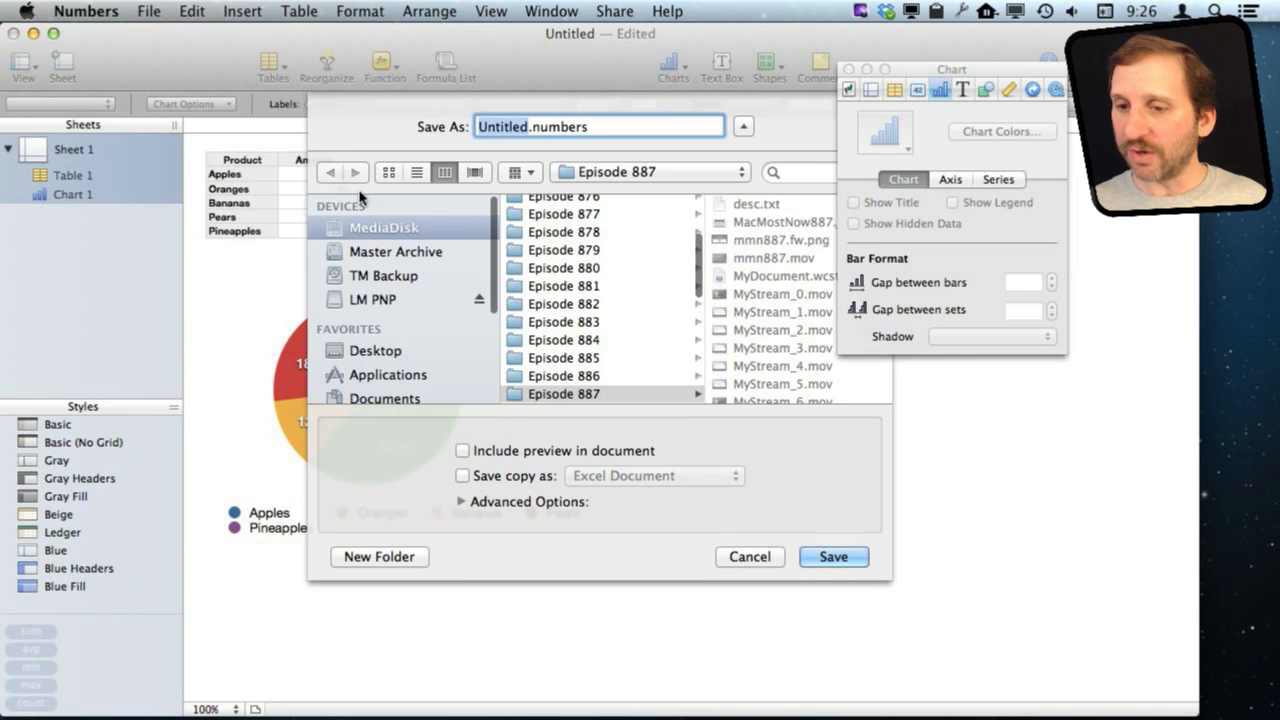
pyautogui.scroll(-3)
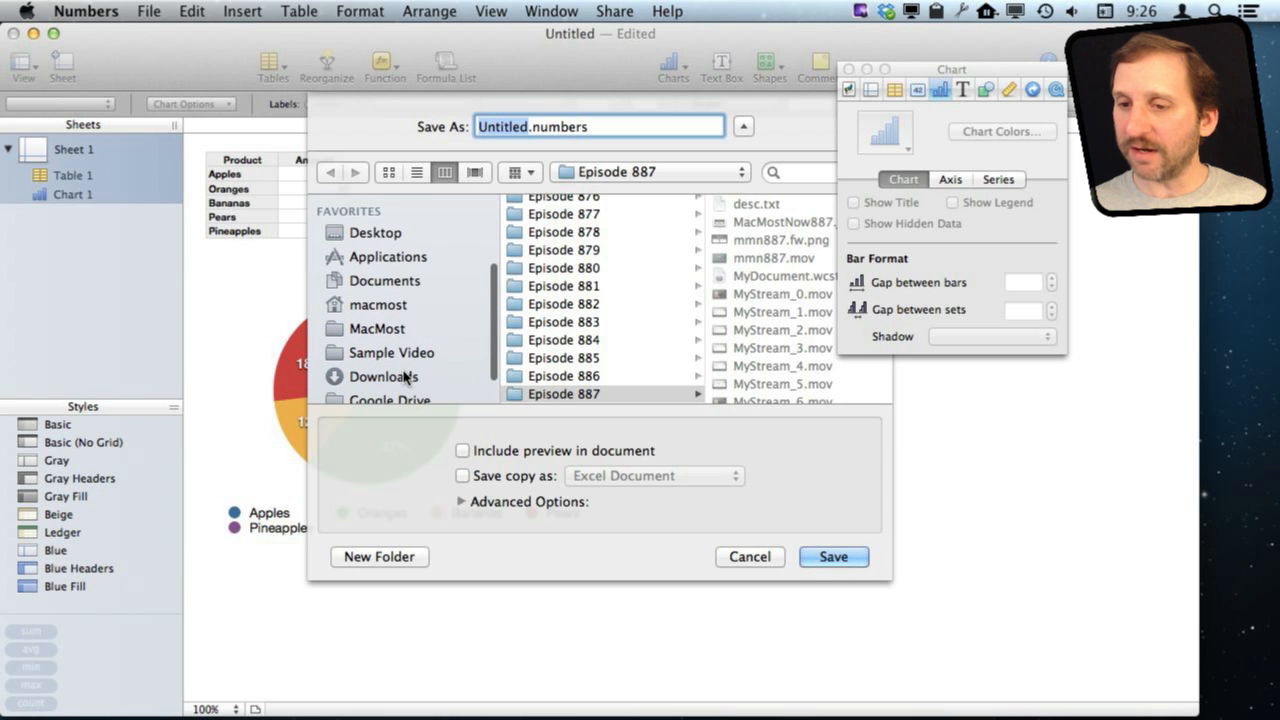
pyautogui.click(832, 556)
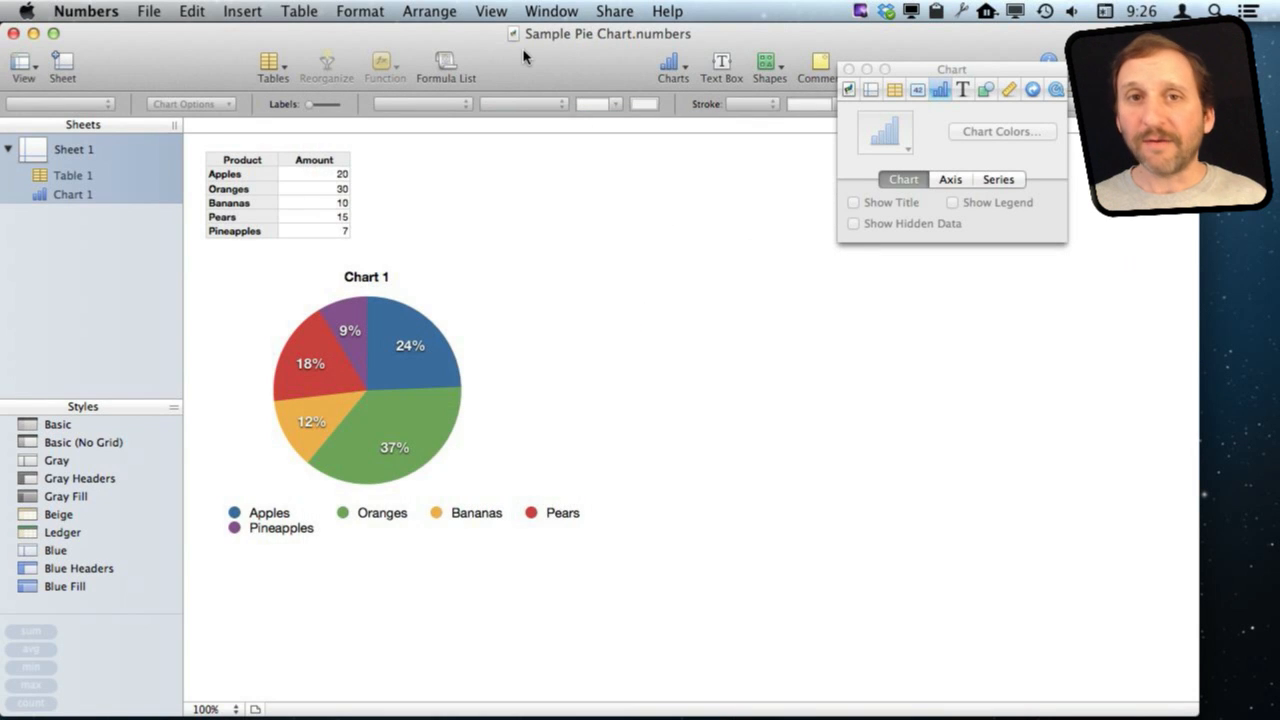
pyautogui.moveTo(338, 392)
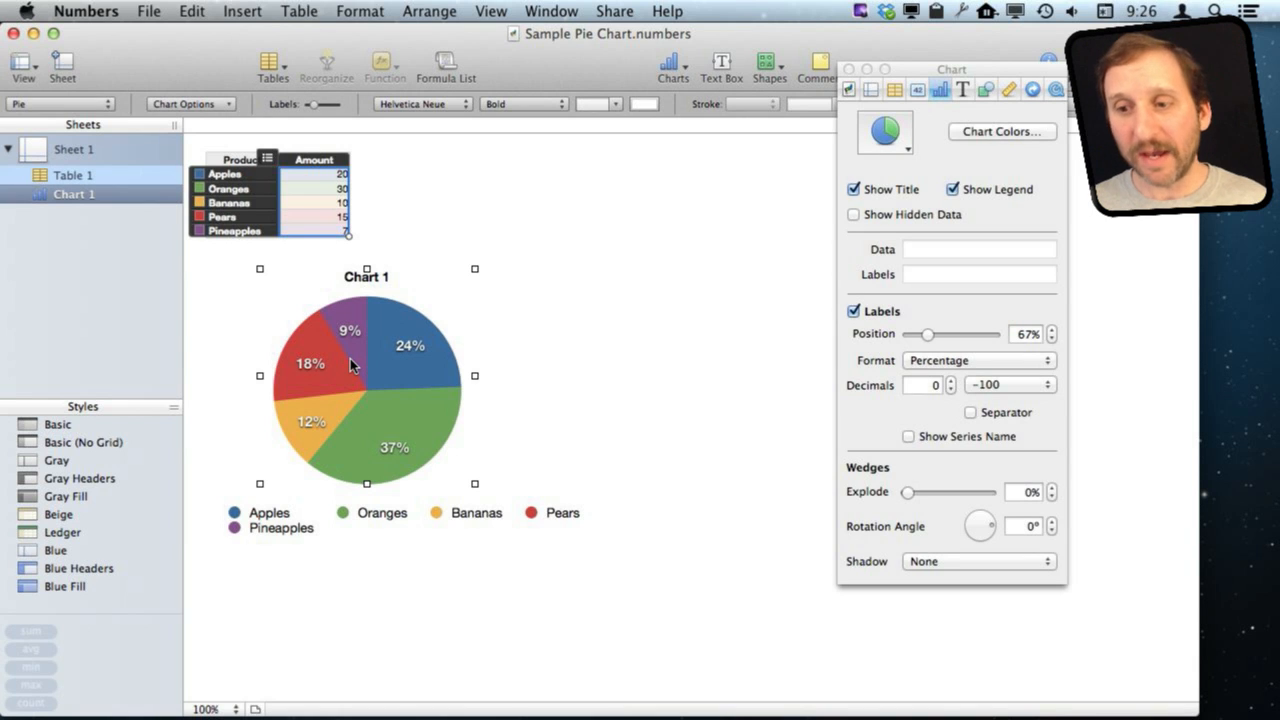
pyautogui.moveTo(196, 70)
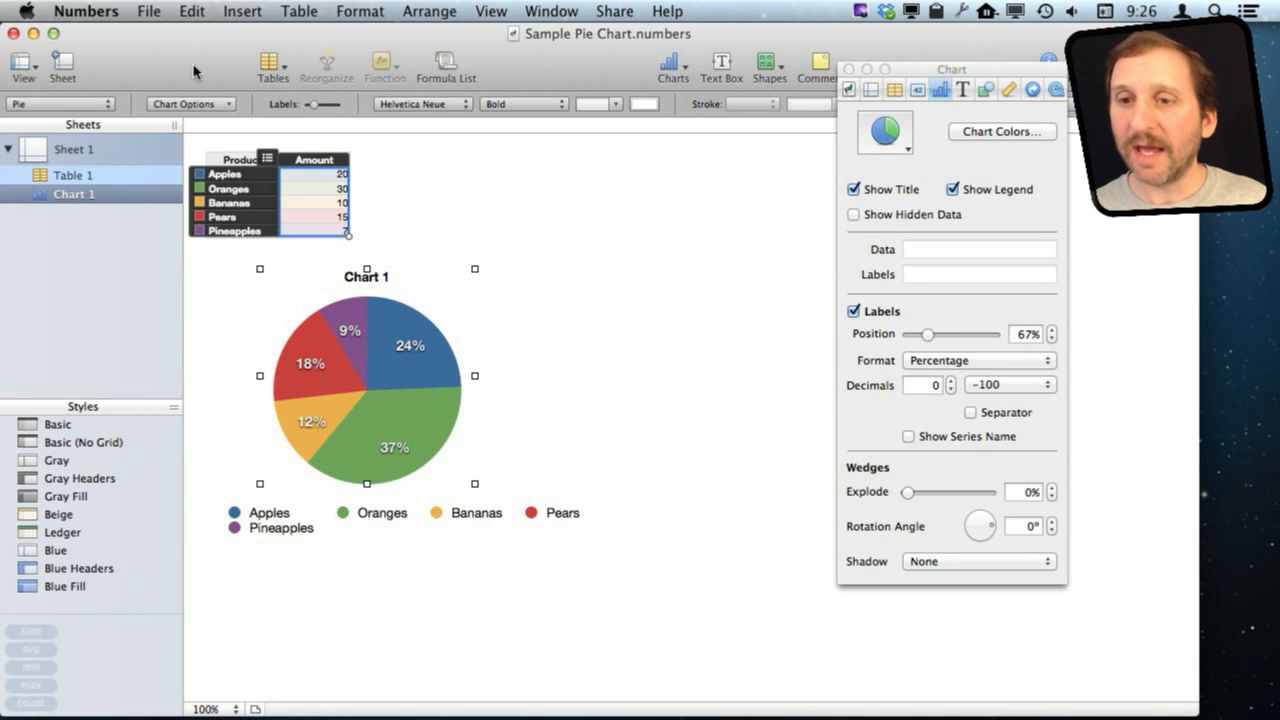
pyautogui.moveTo(414, 582)
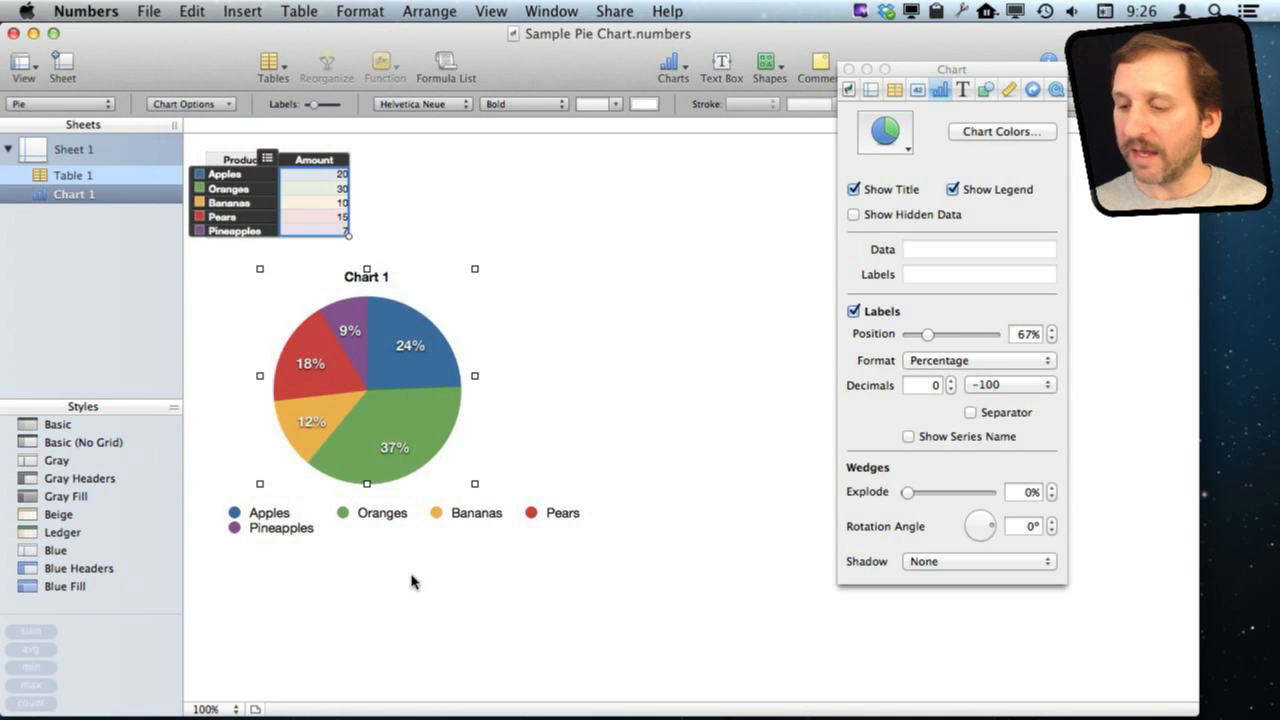
pyautogui.moveTo(532, 690)
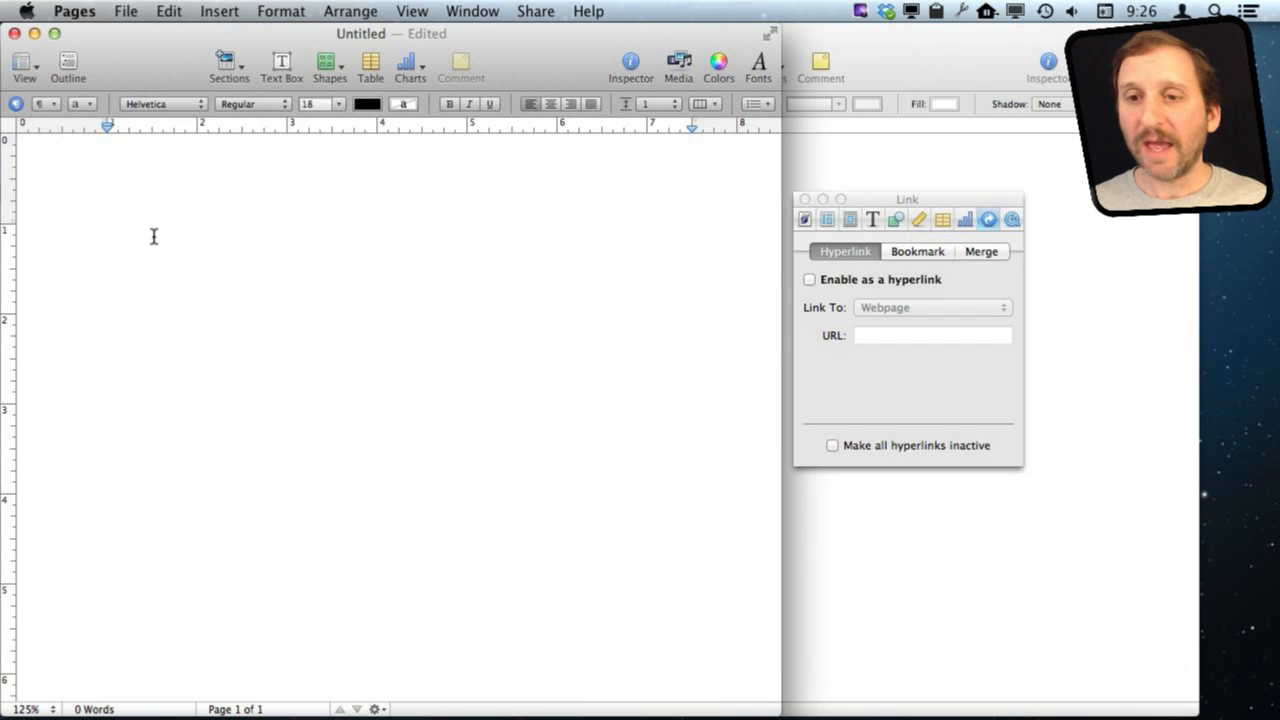
# Step: Paste the fruit pie chart onto the blank Pages page and dismiss the link panel
pyautogui.click(120, 240)
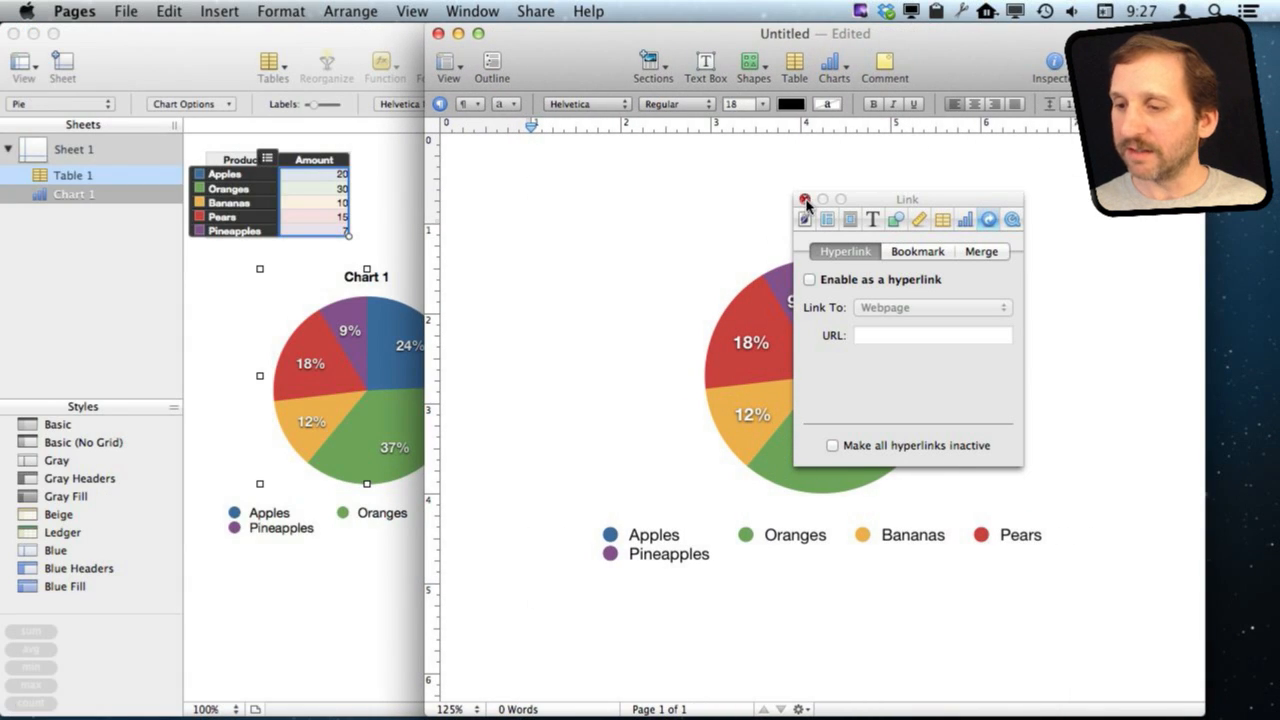
pyautogui.click(808, 200)
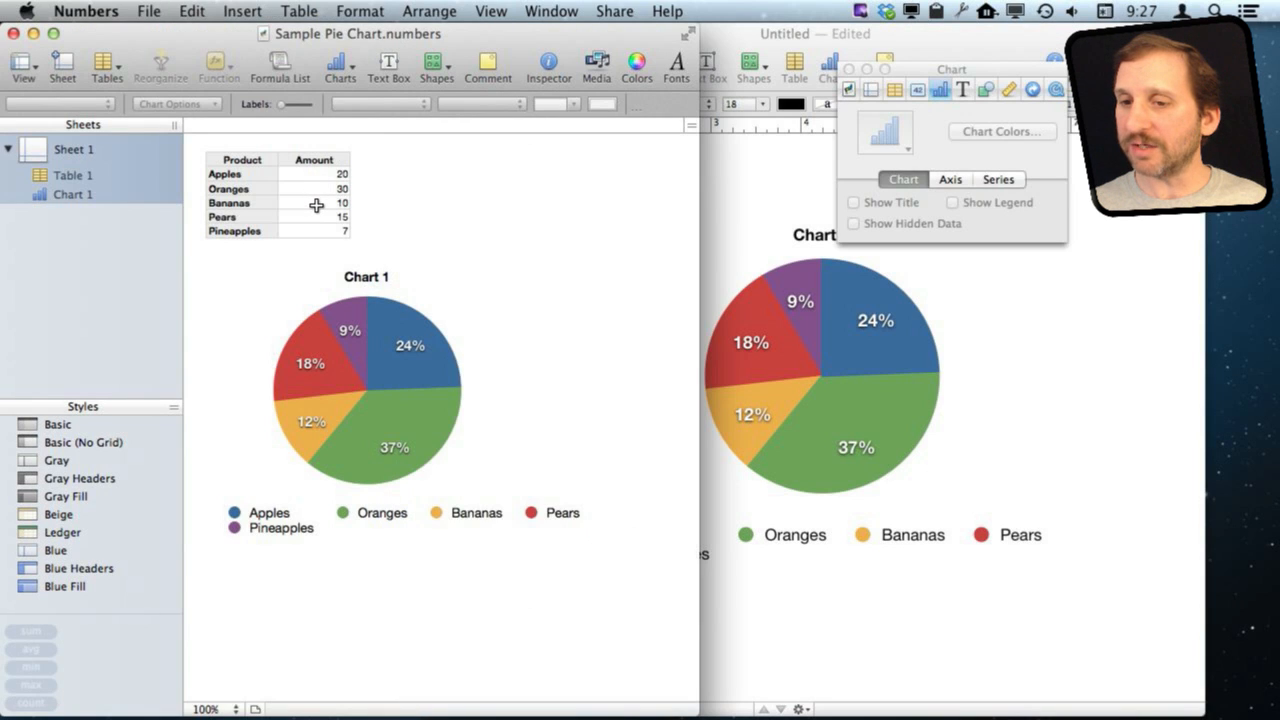
# Step: Change the Bananas amount from 10 to 15 in the Numbers table
pyautogui.click(314, 202)
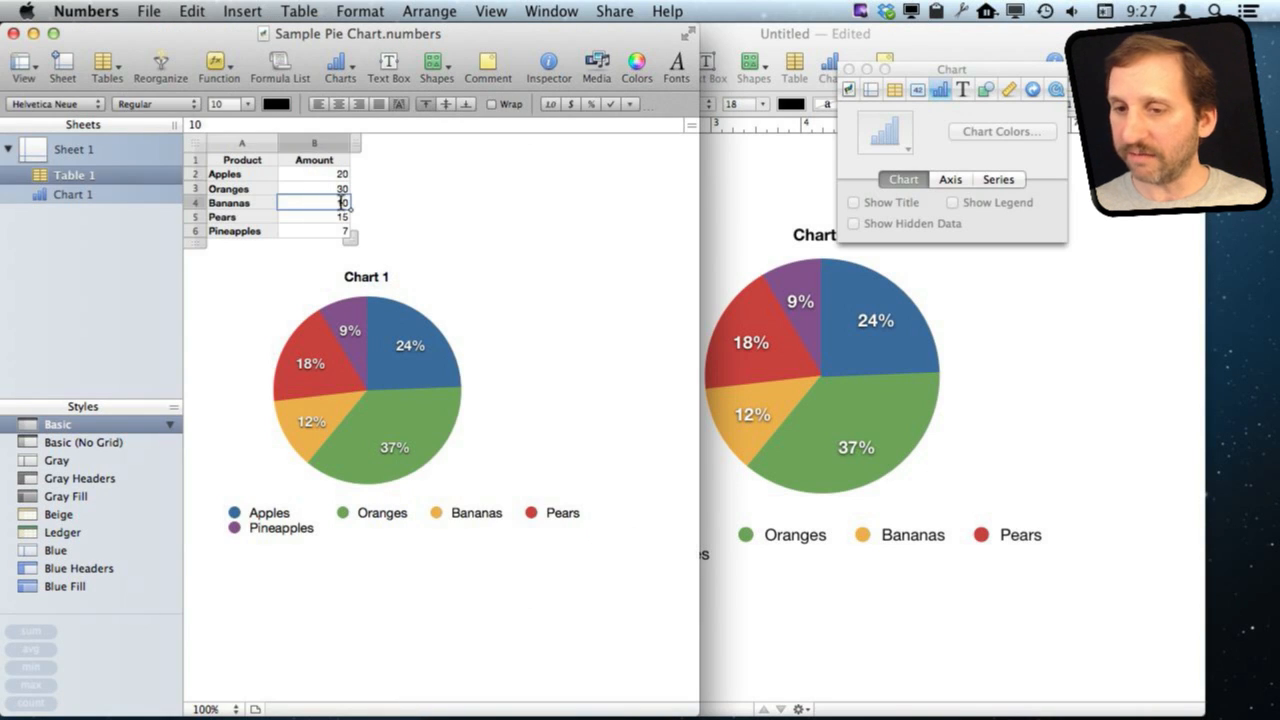
pyautogui.write('15')
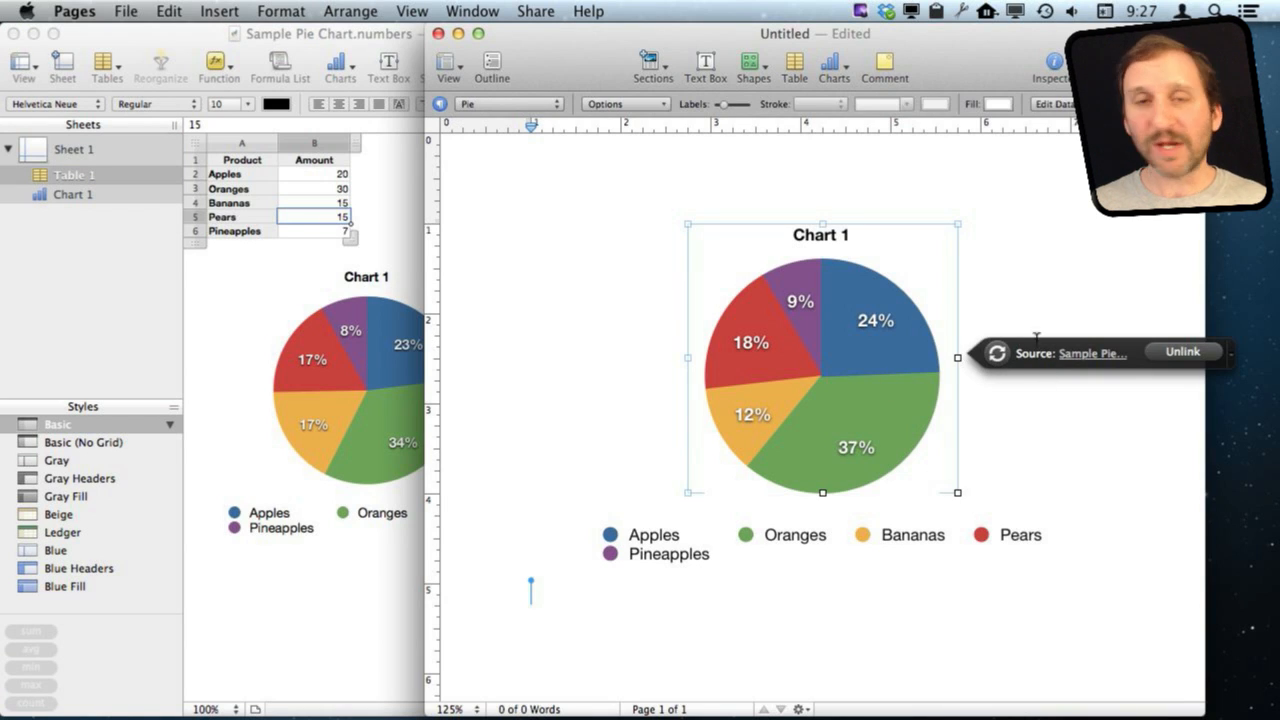
pyautogui.moveTo(1010, 350)
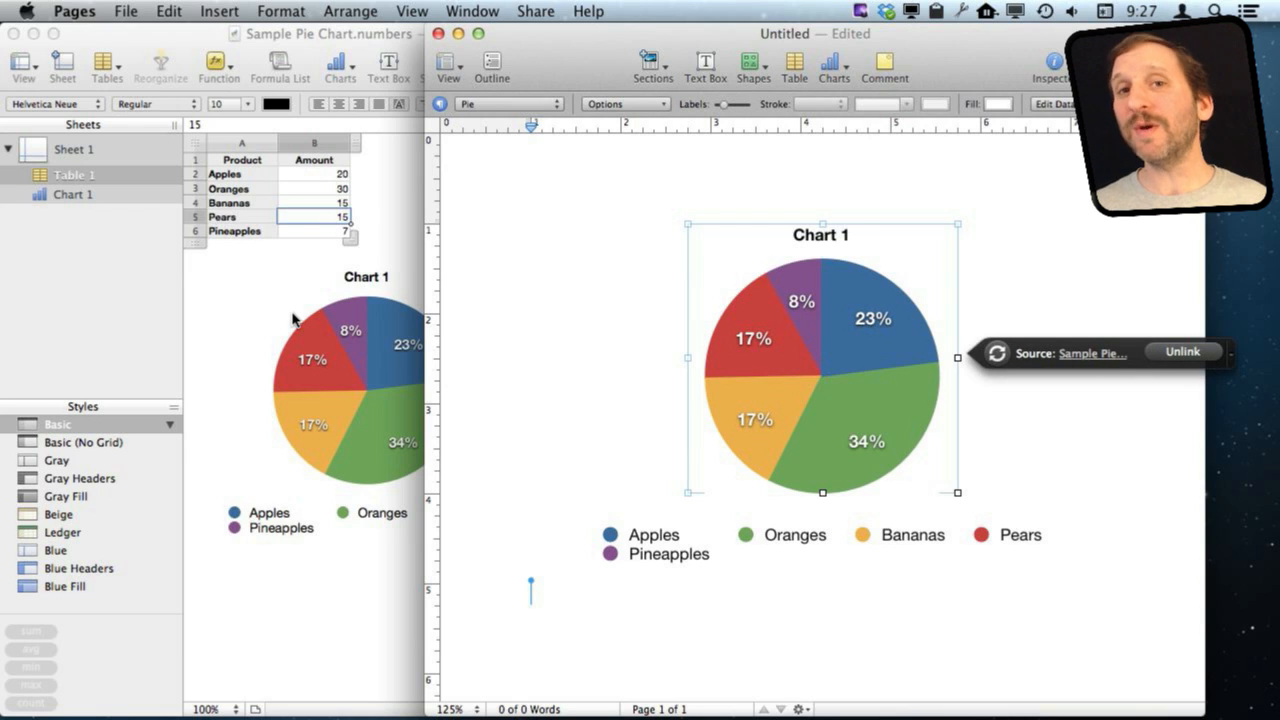
pyautogui.moveTo(278, 362)
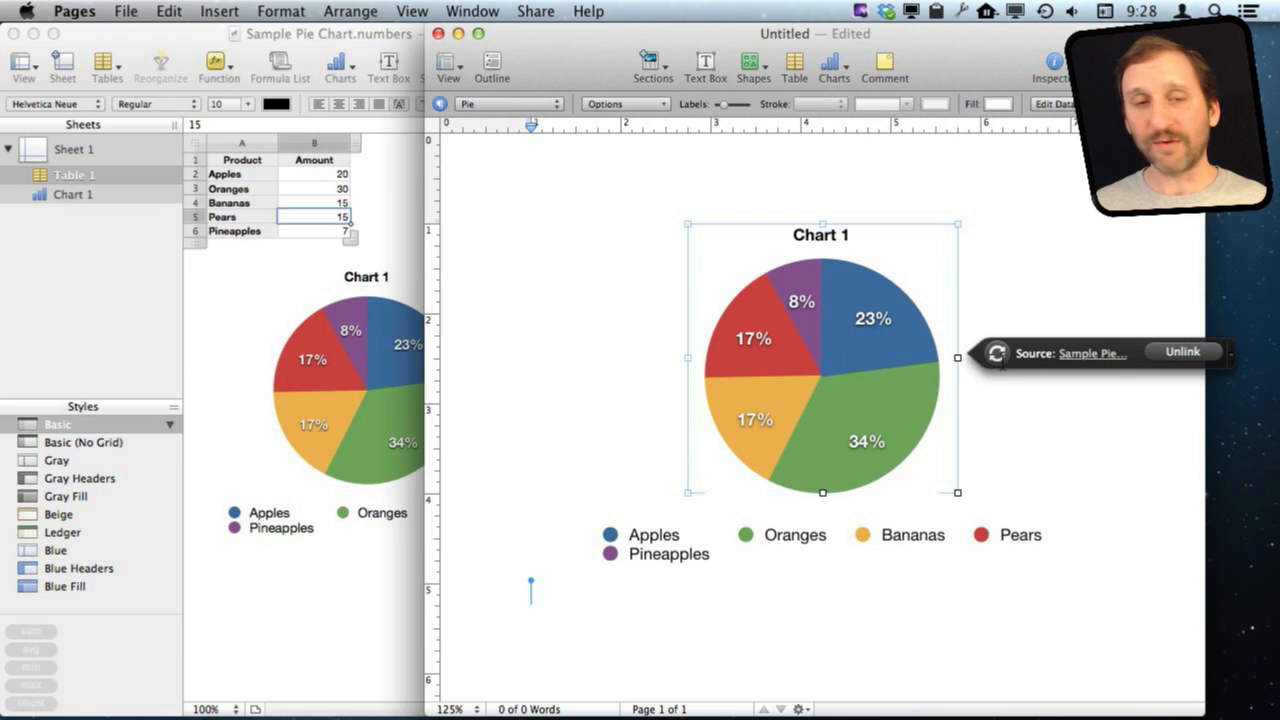
pyautogui.moveTo(250, 304)
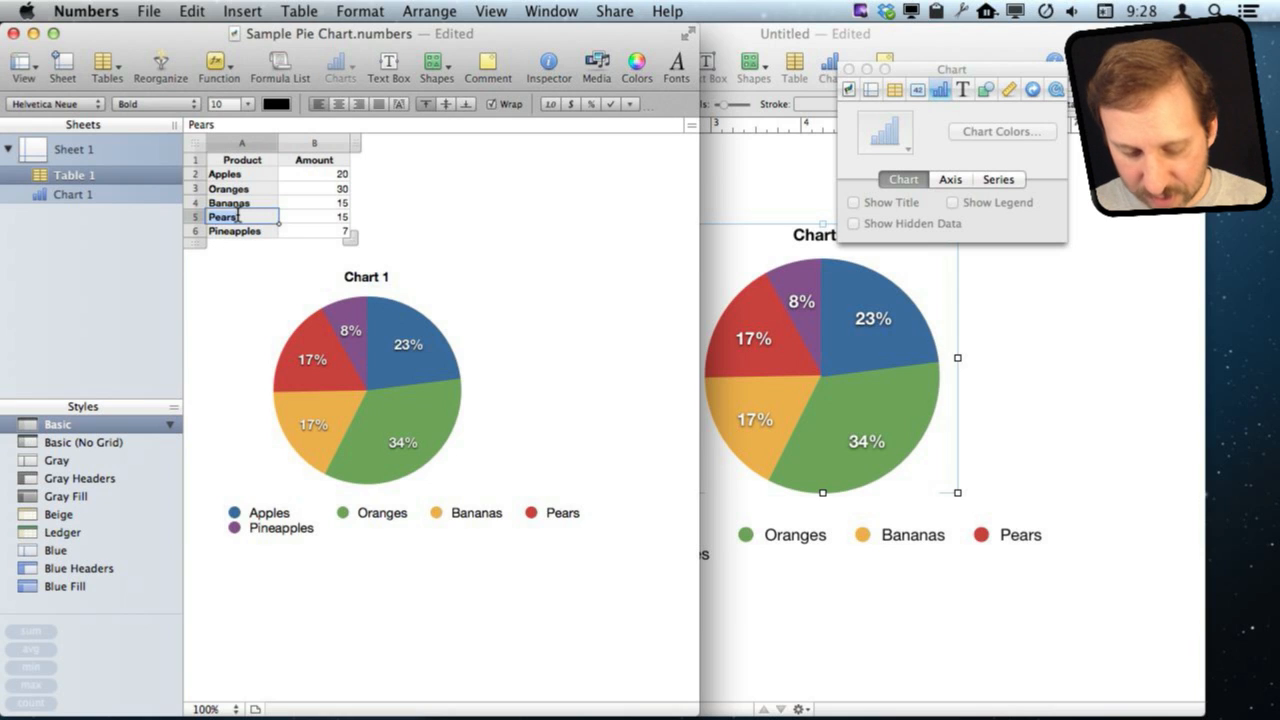
# Step: Rename Pears to Peaches and retitle the chart Fruit Inventory
pyautogui.write('Peaches')
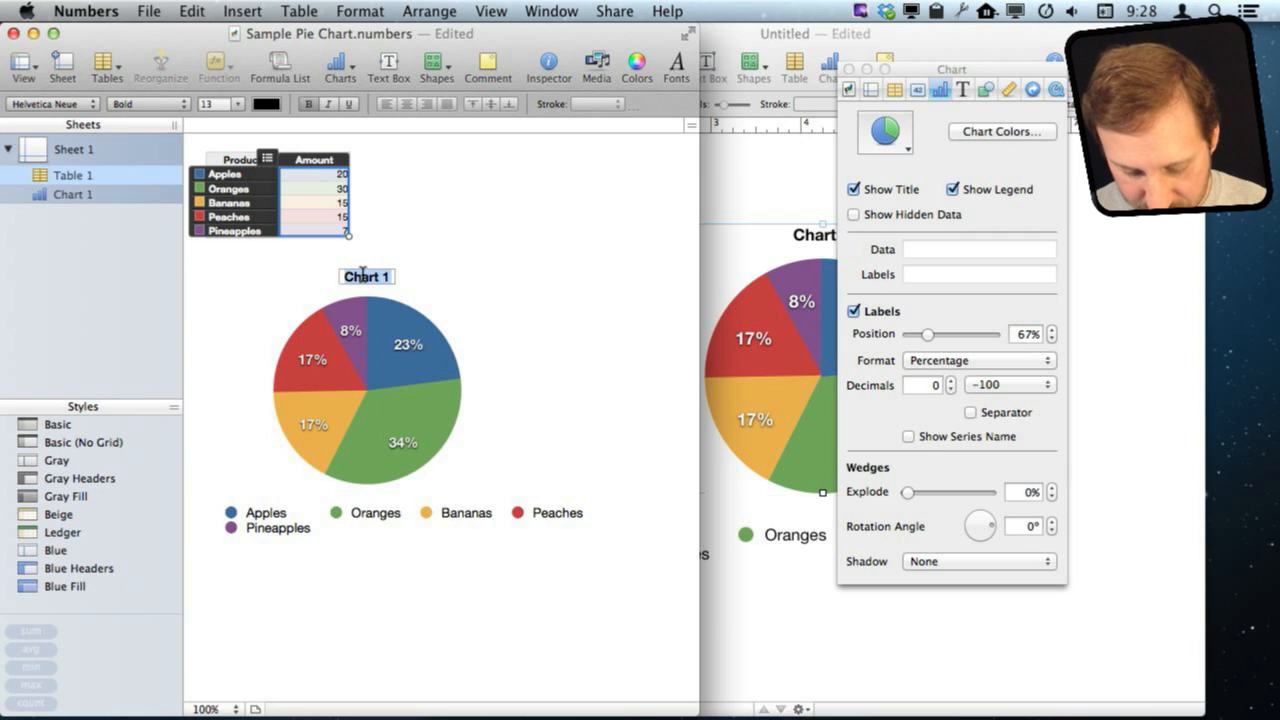
pyautogui.write('Fruit Inventory')
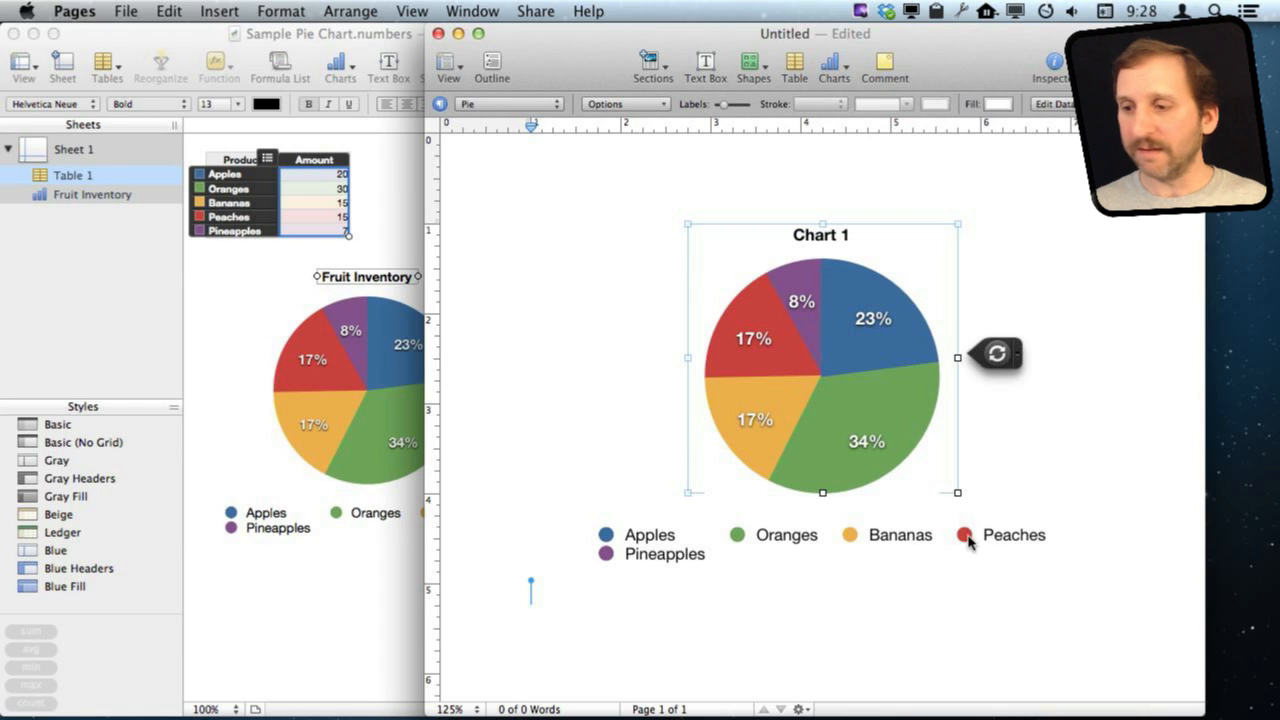
pyautogui.moveTo(984, 540)
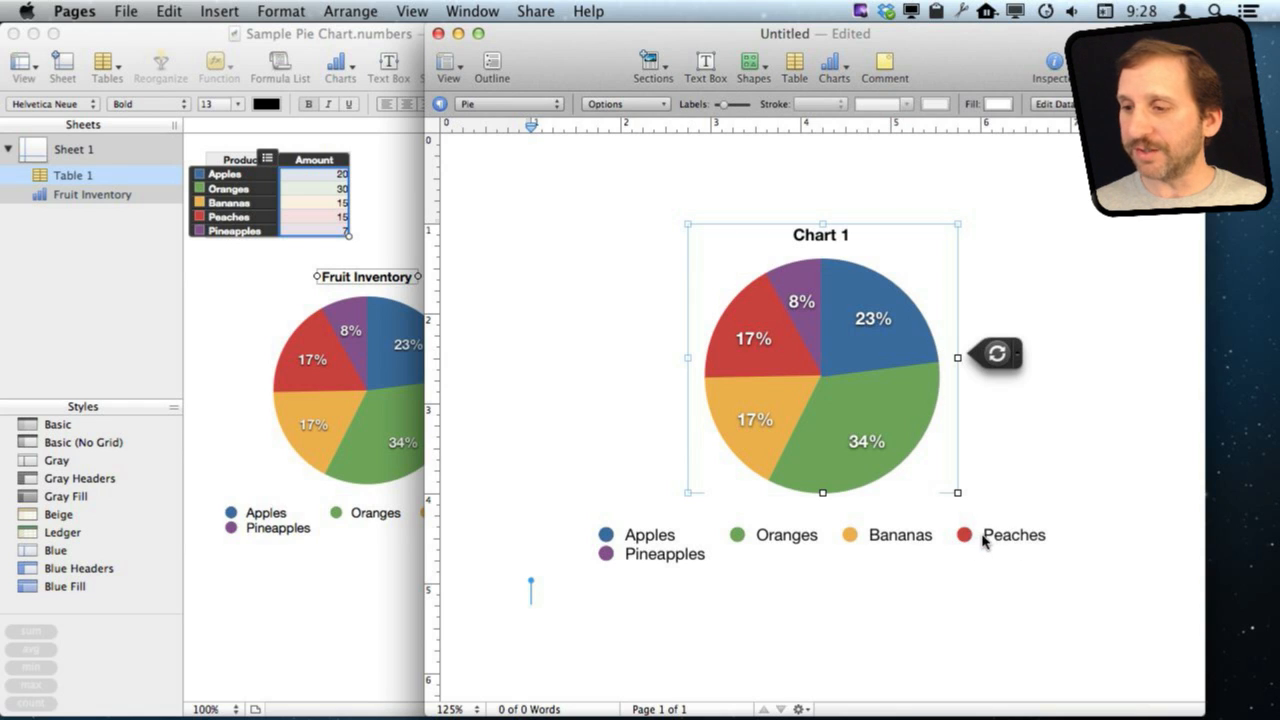
# Step: Paste the Numbers chart into Pages and confirm its link to Sample Pie Chart
pyautogui.click(820, 234)
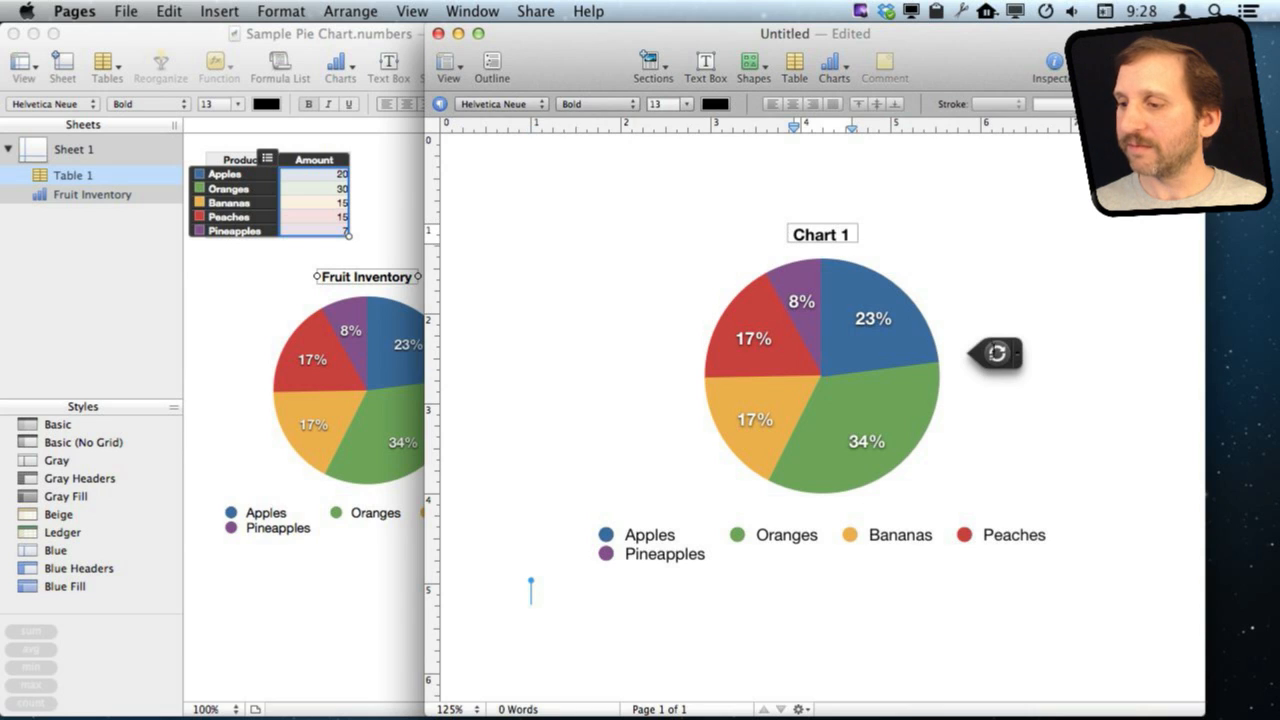
pyautogui.click(996, 352)
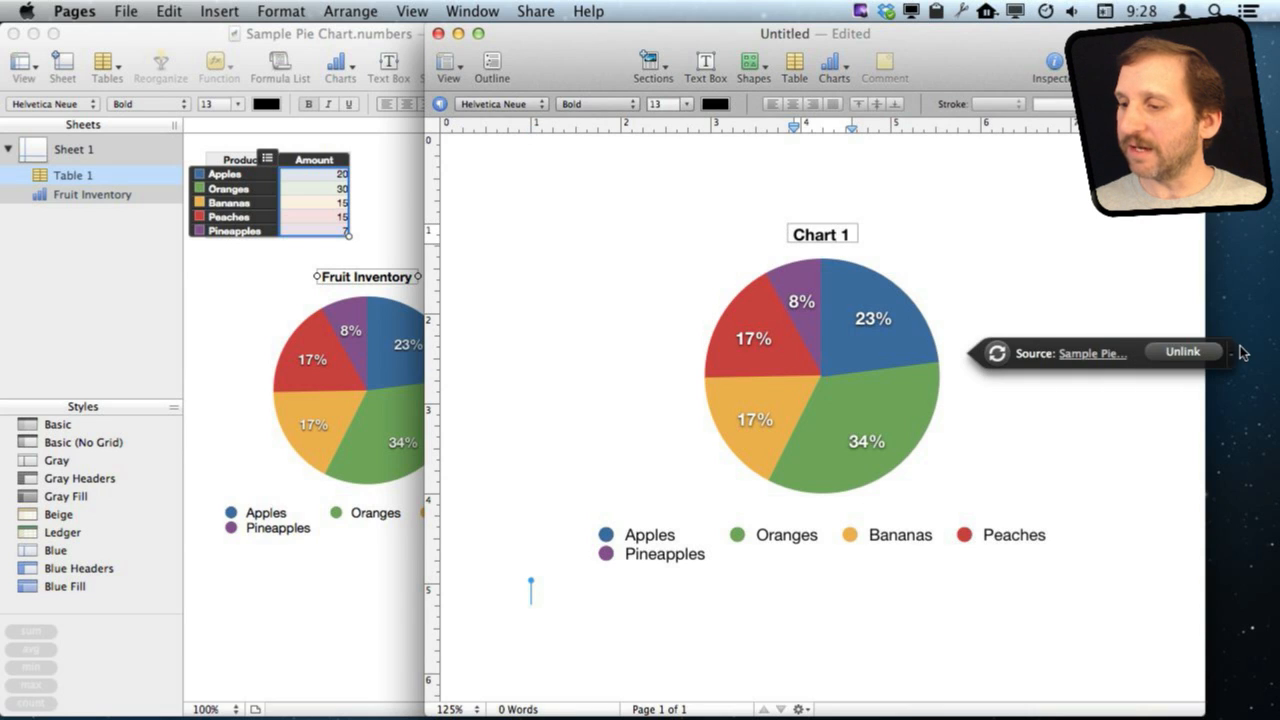
pyautogui.click(1182, 352)
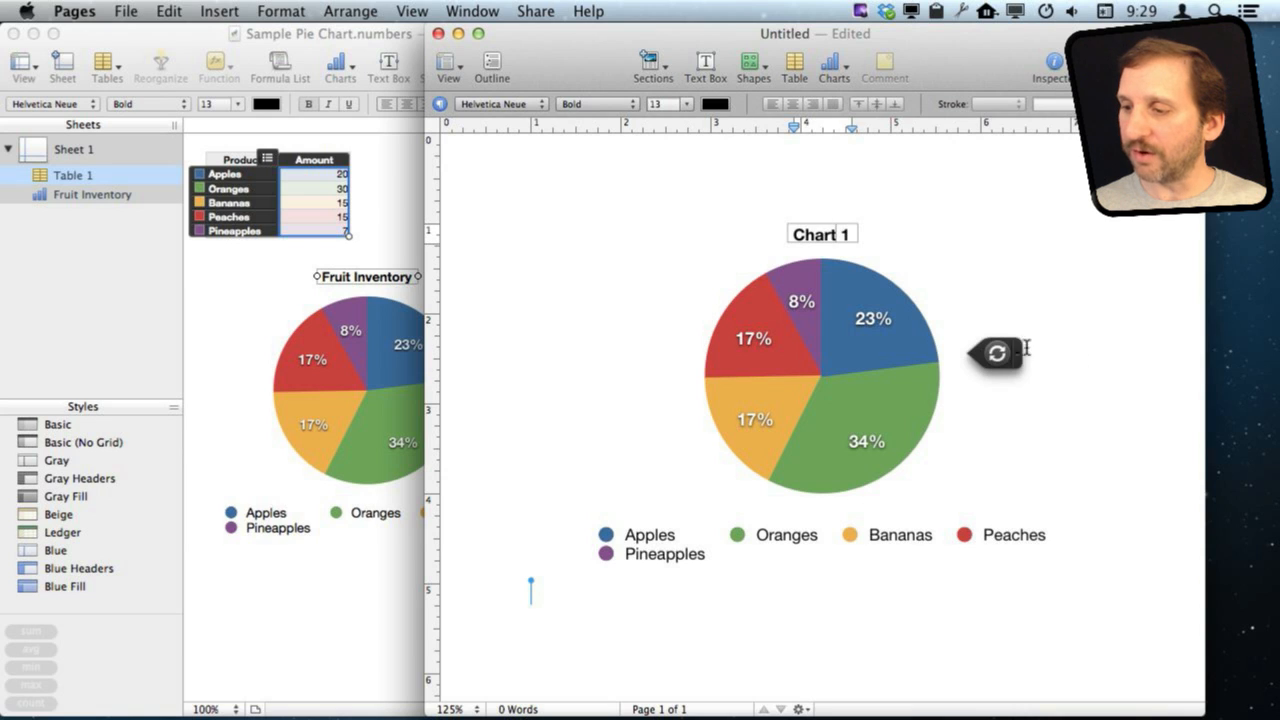
pyautogui.moveTo(996, 350)
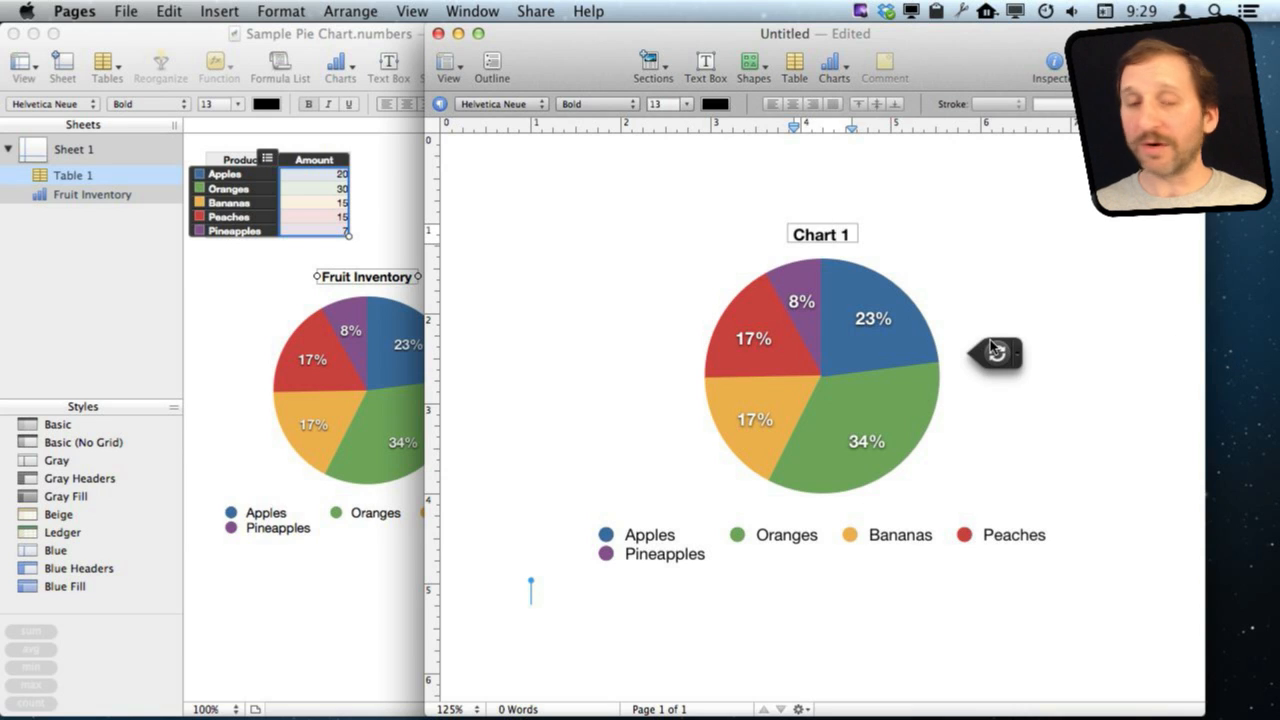
pyautogui.click(822, 374)
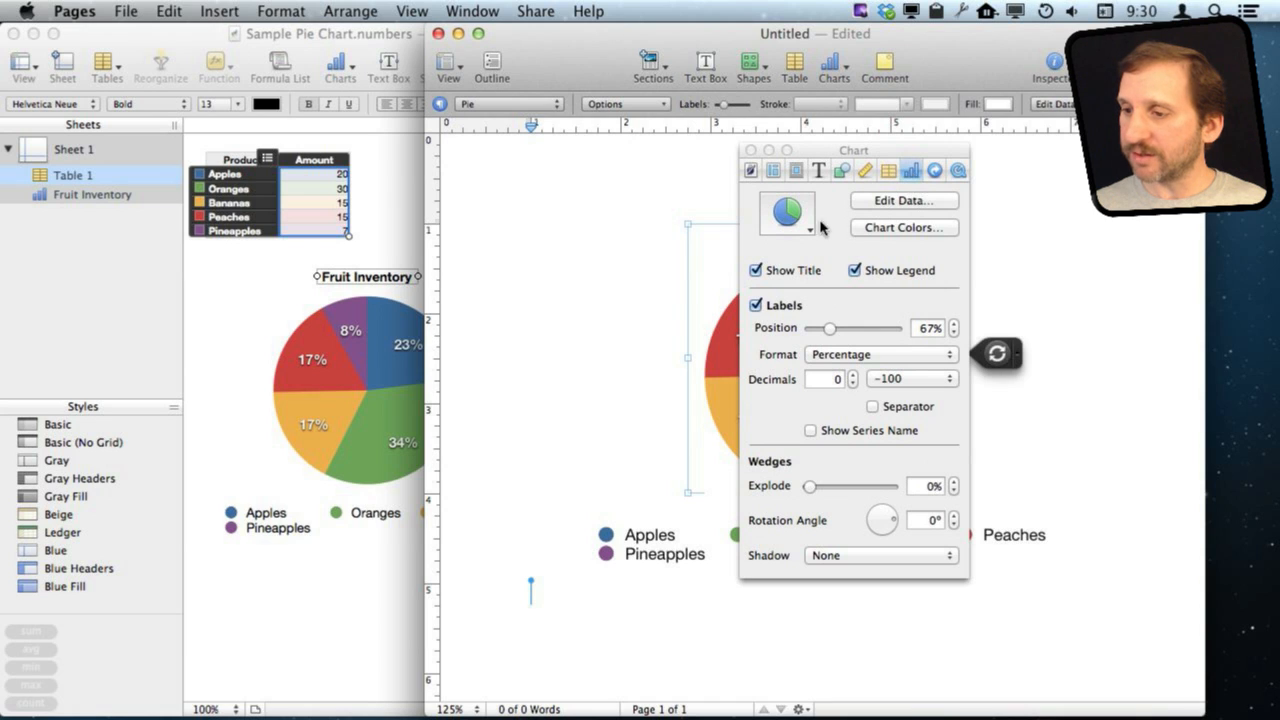
# Step: Edit the linked chart's data, entering 30 for Apples, which reverts to 20
pyautogui.click(900, 200)
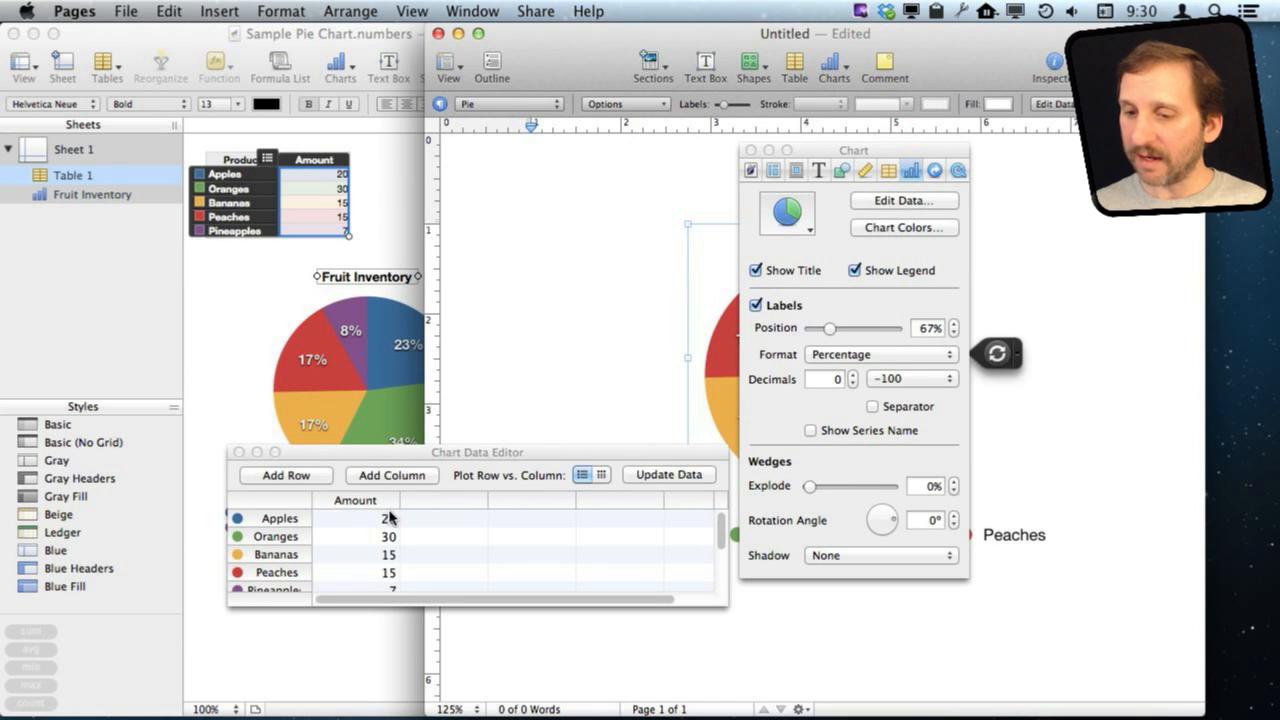
pyautogui.write('30')
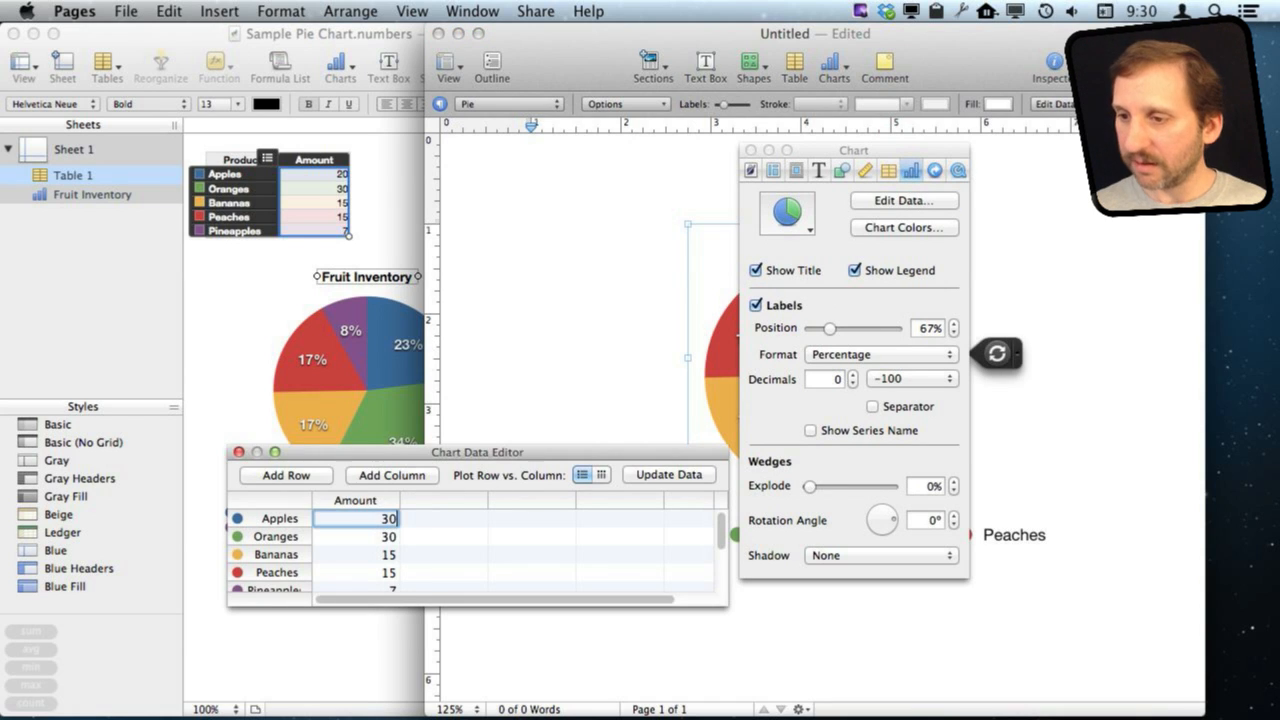
pyautogui.click(356, 536)
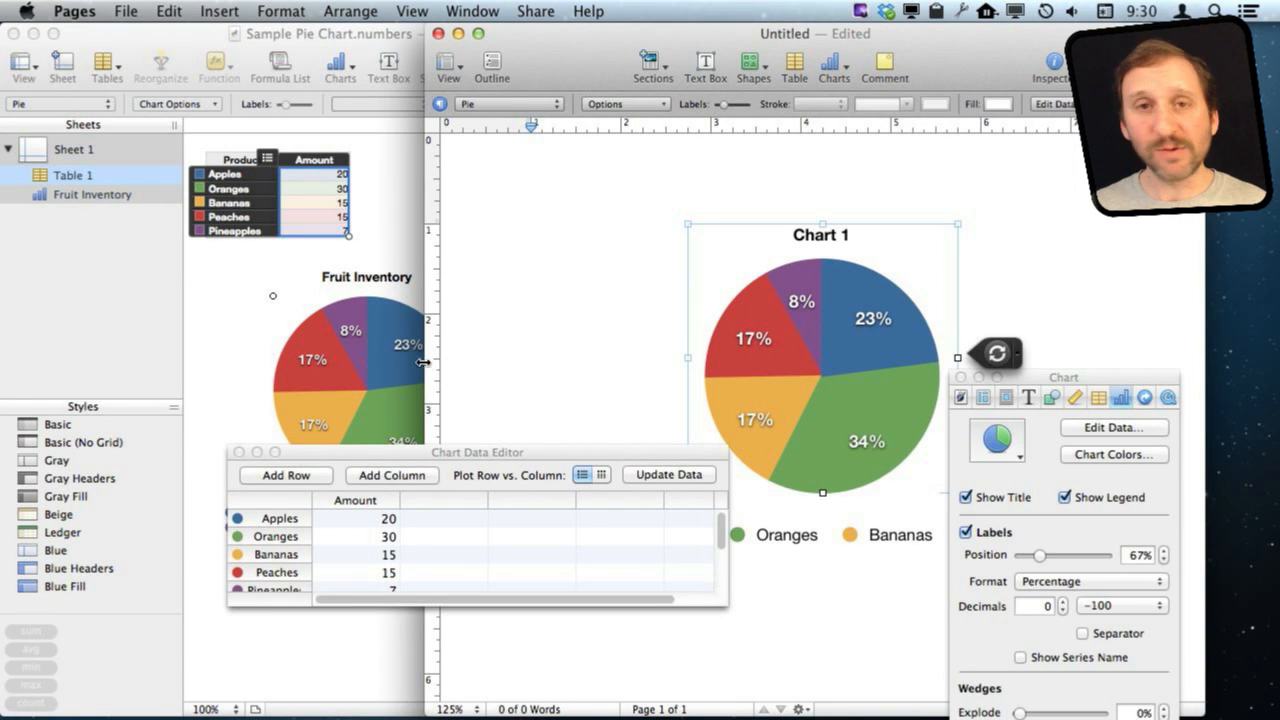
pyautogui.moveTo(800, 340)
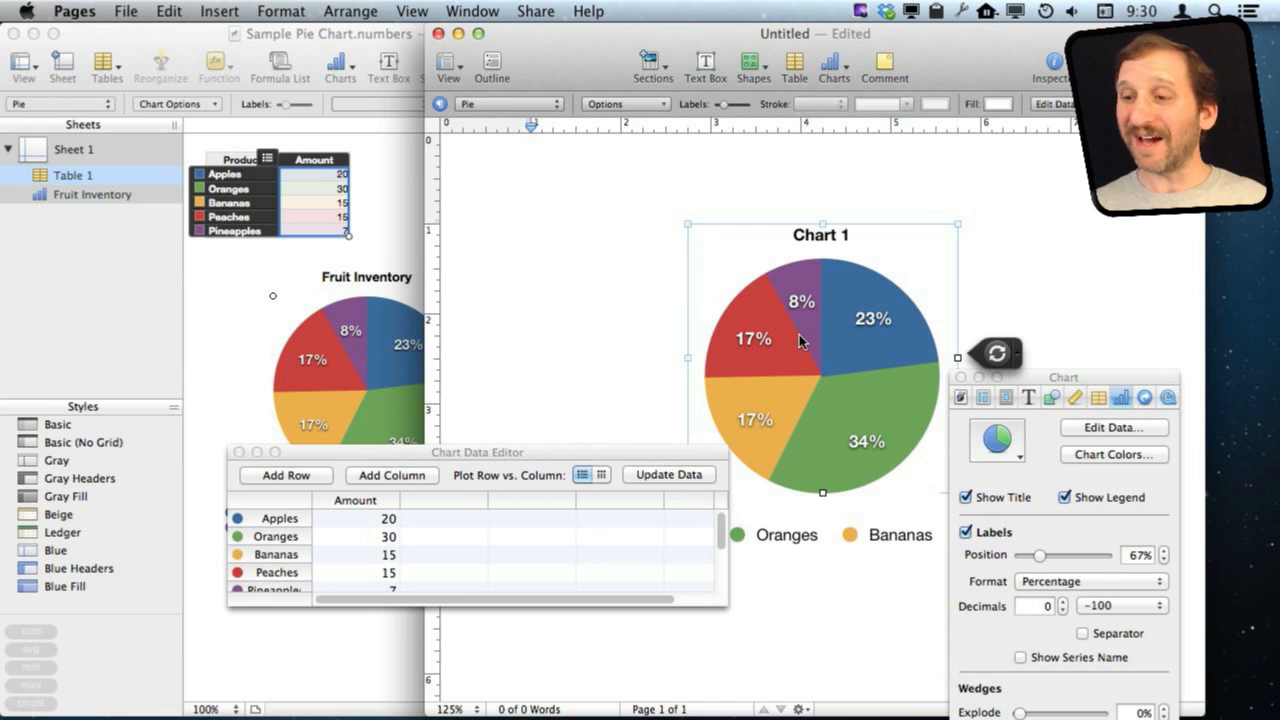
pyautogui.moveTo(968, 340)
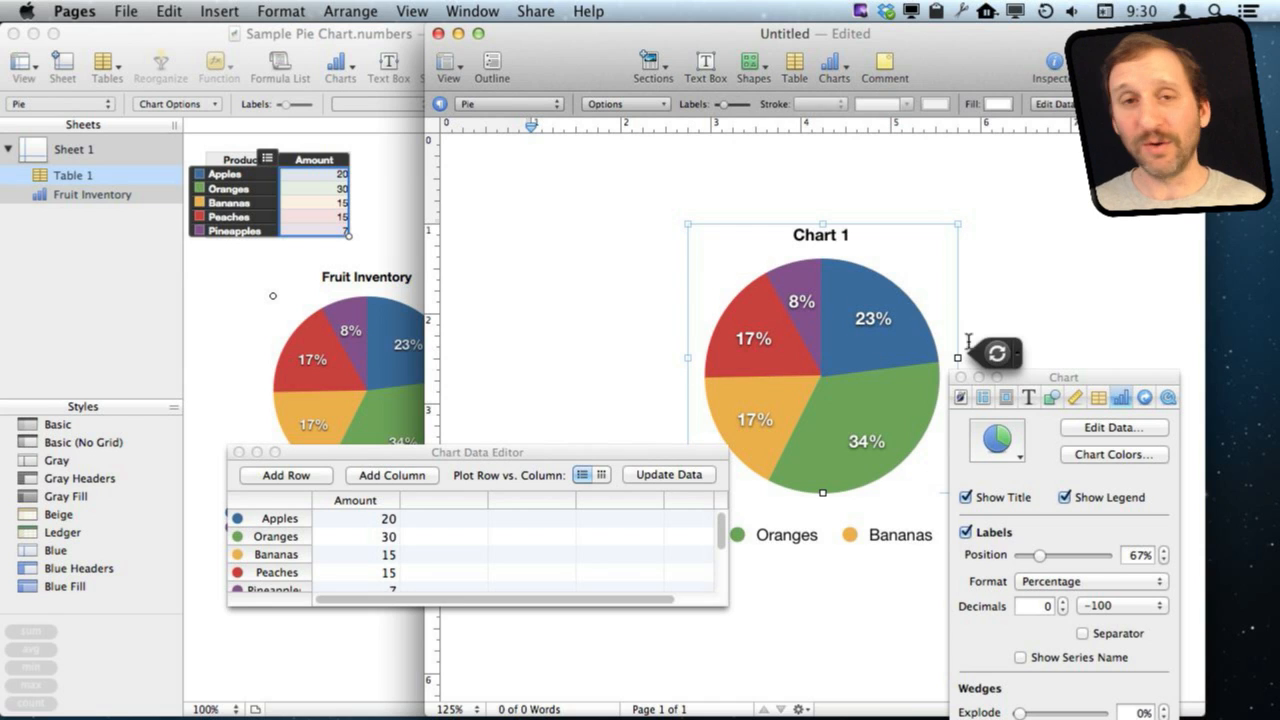
pyautogui.moveTo(836, 296)
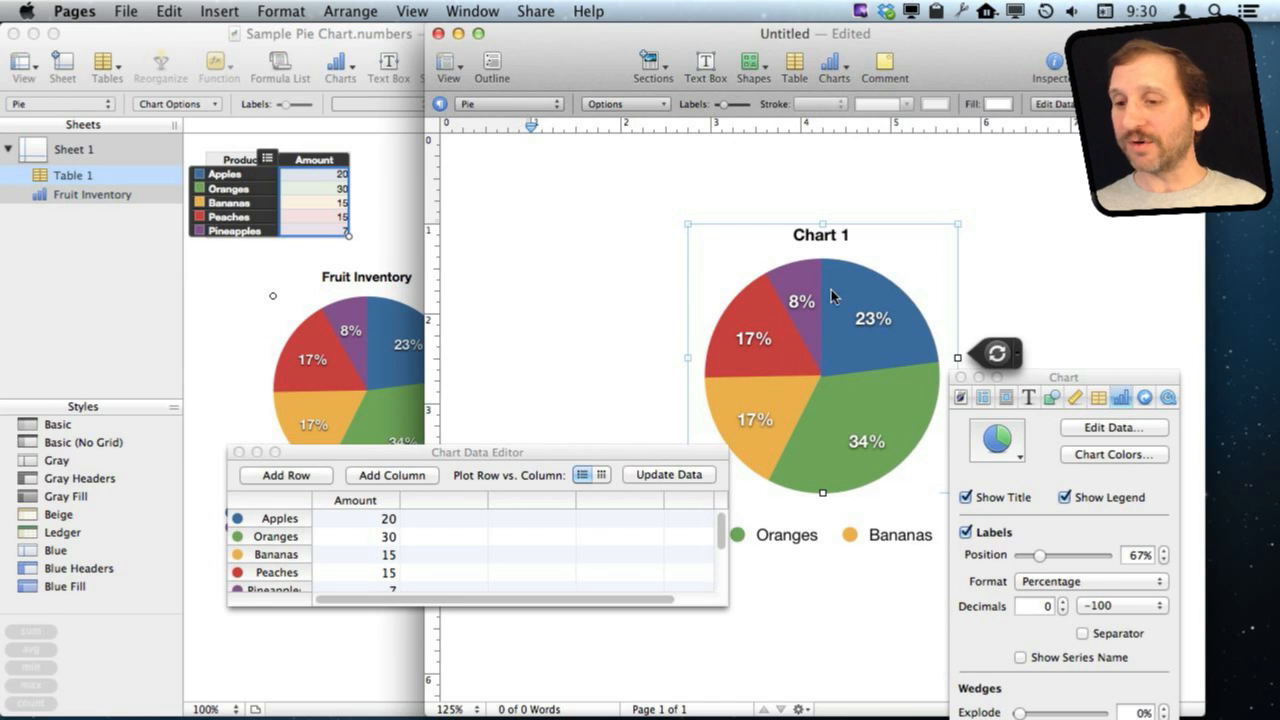
pyautogui.moveTo(372, 312)
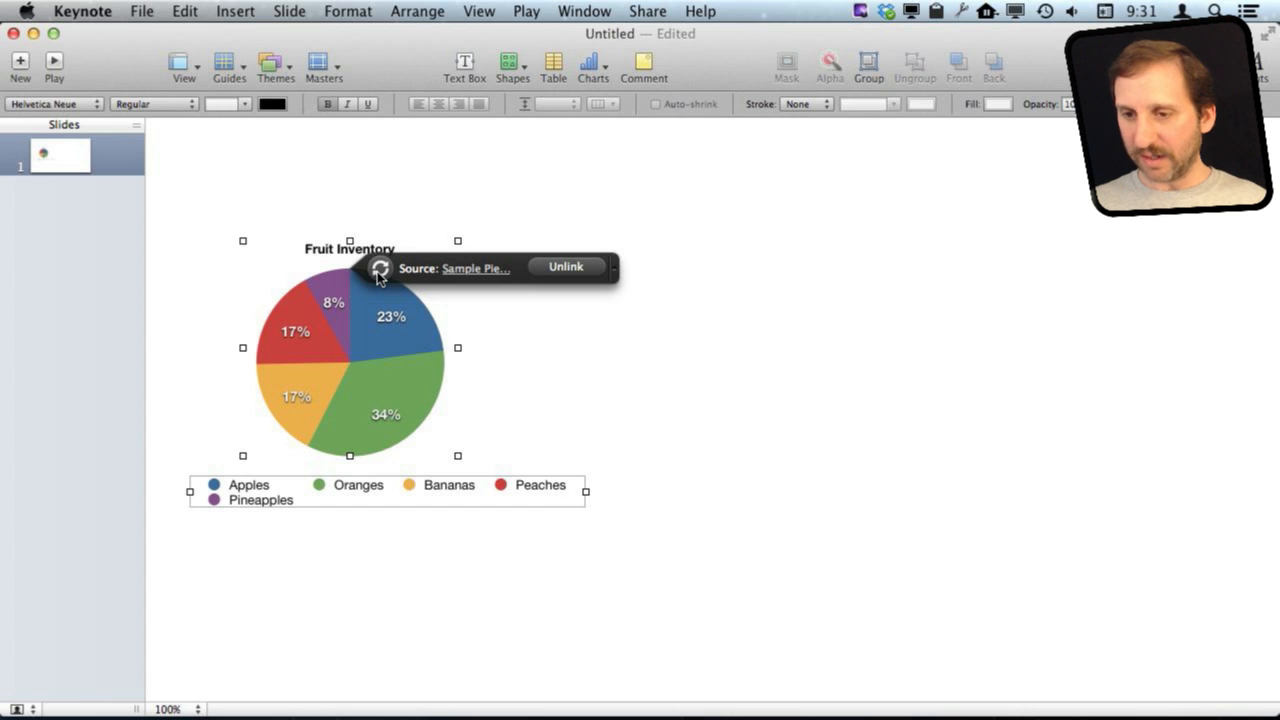
# Step: Raise Peaches to 100 in the source spreadsheet and refresh the Keynote chart to 58%
pyautogui.click(476, 268)
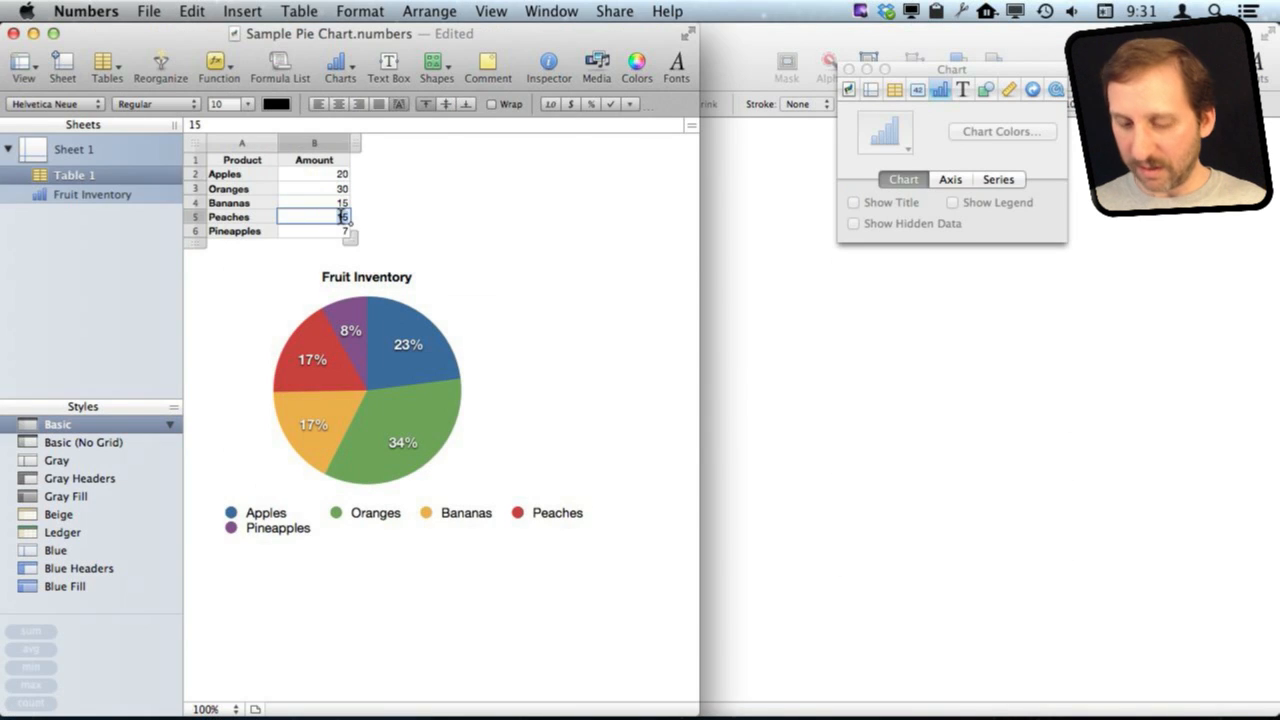
pyautogui.write('100')
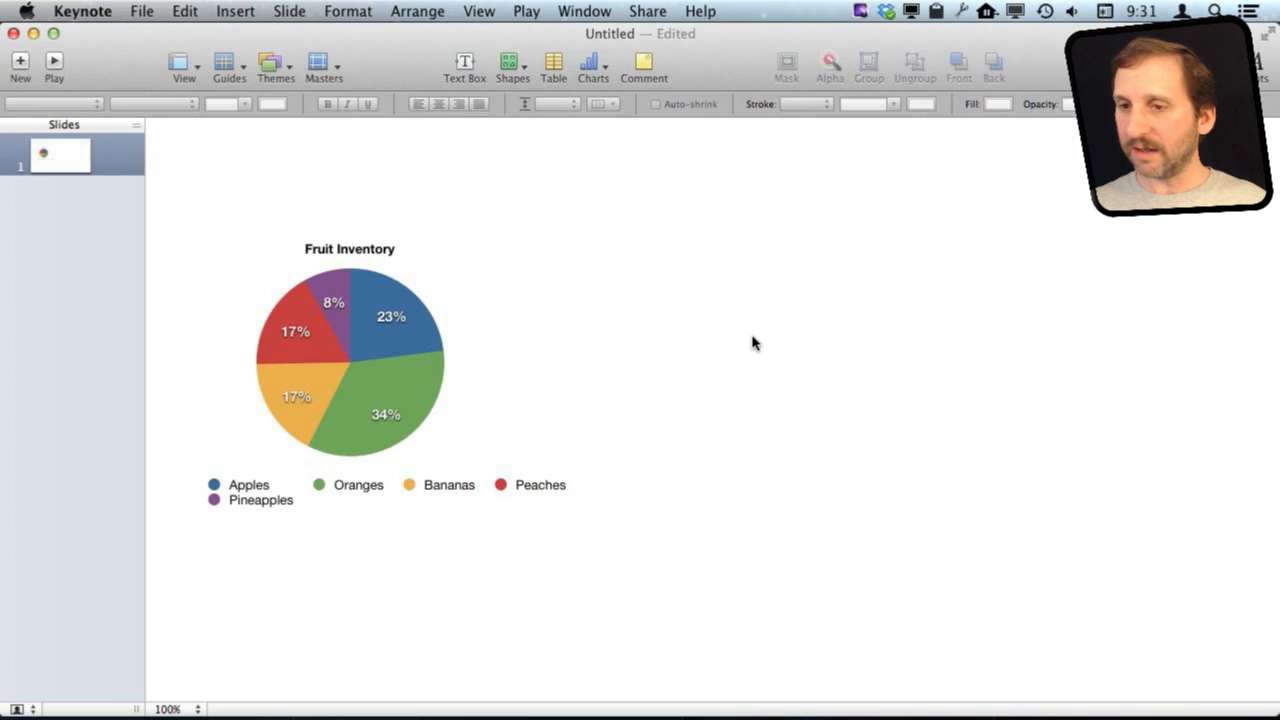
pyautogui.click(350, 360)
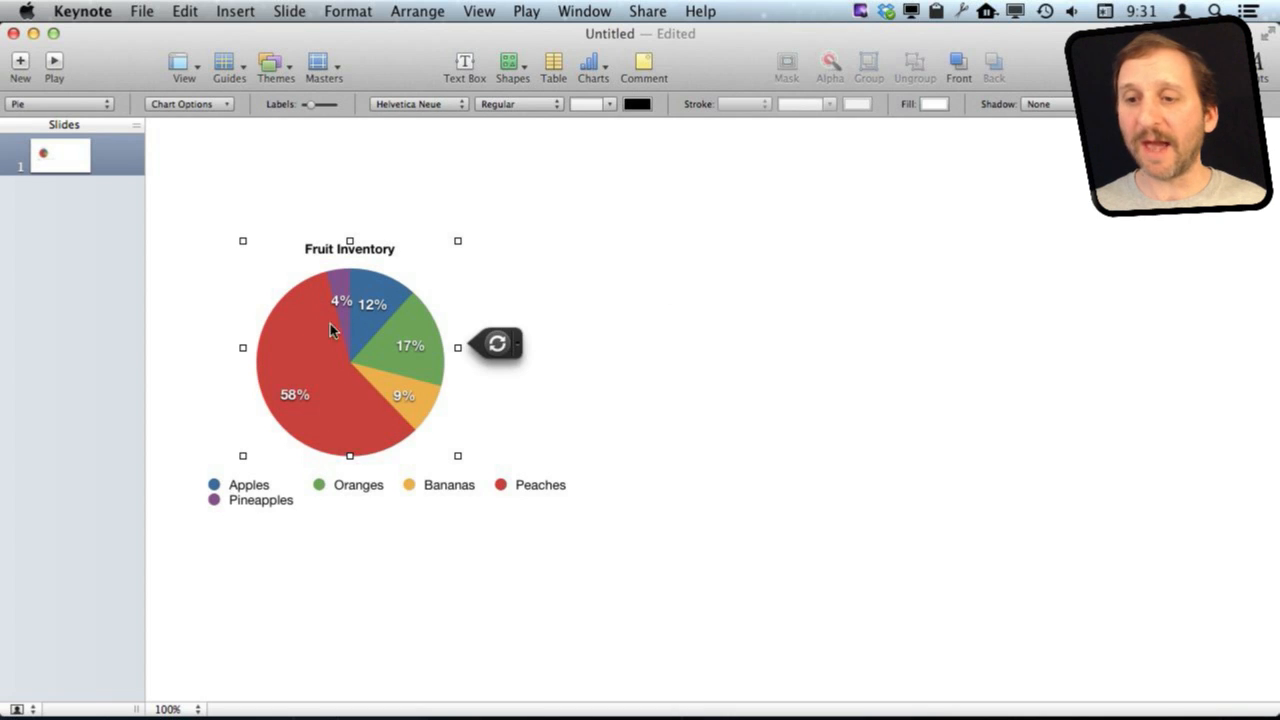
pyautogui.moveTo(356, 350)
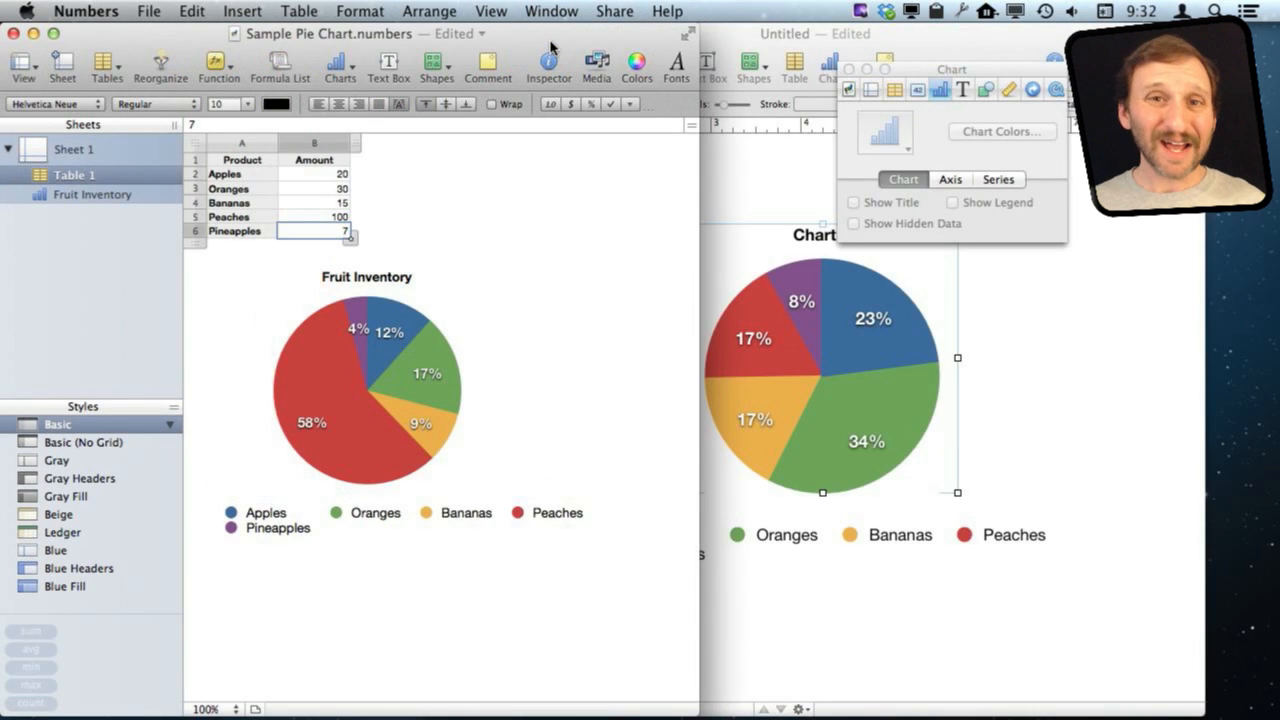
pyautogui.moveTo(218, 310)
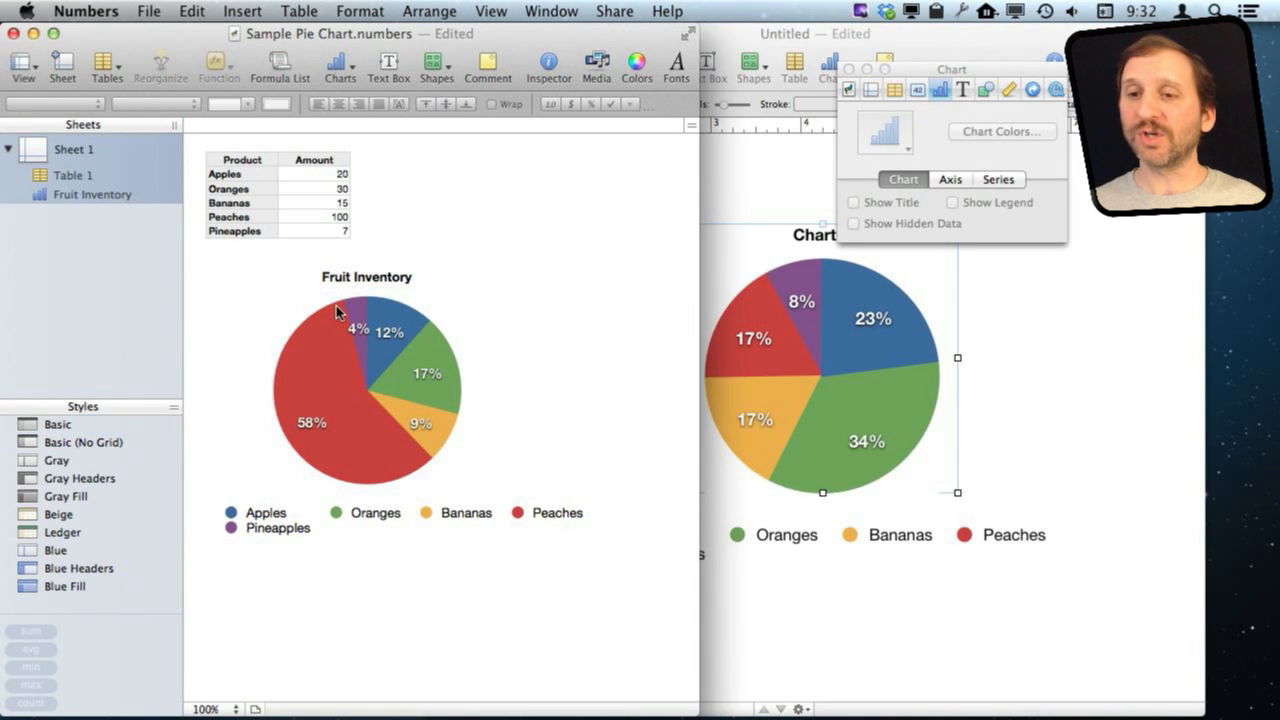
pyautogui.moveTo(212, 164)
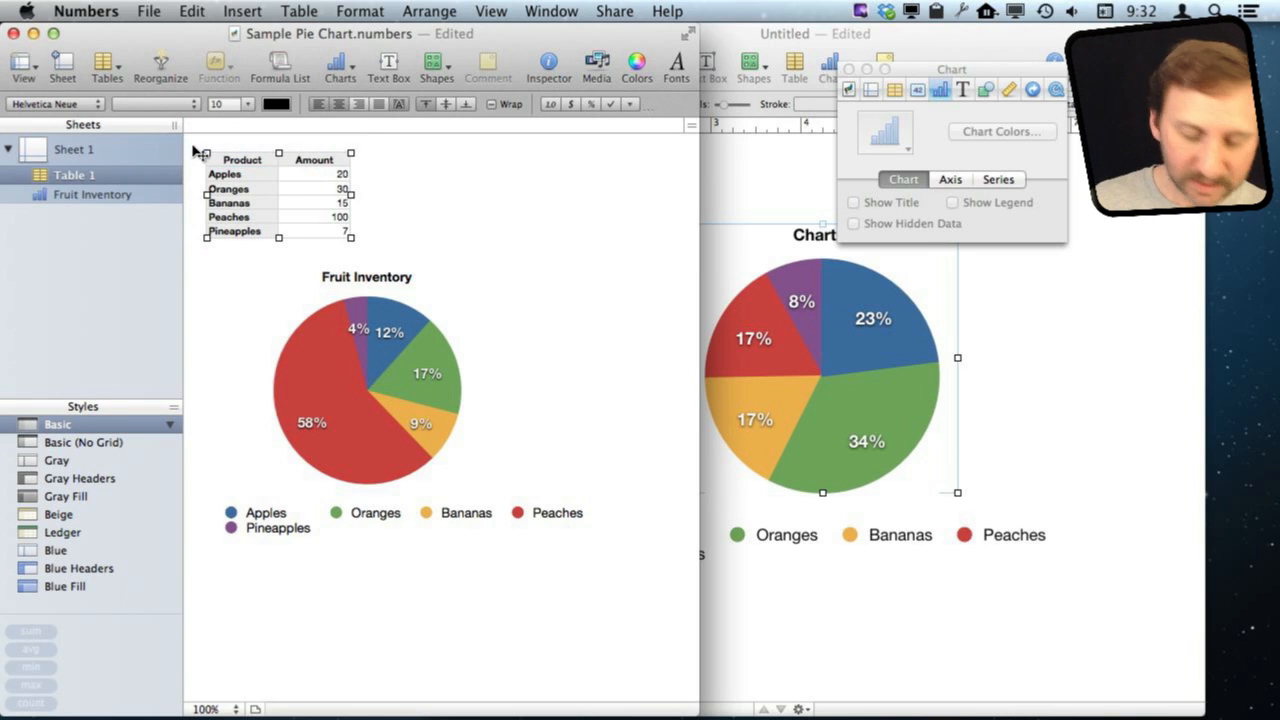
pyautogui.moveTo(836, 408)
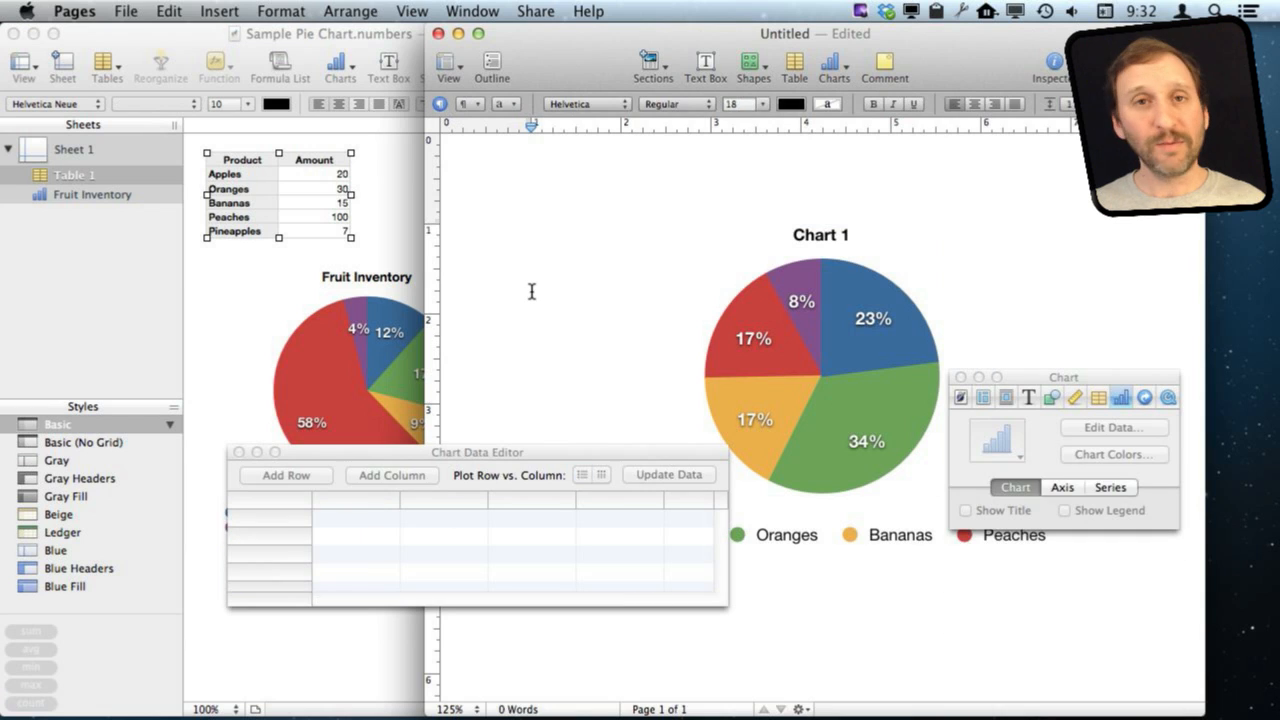
pyautogui.moveTo(582, 300)
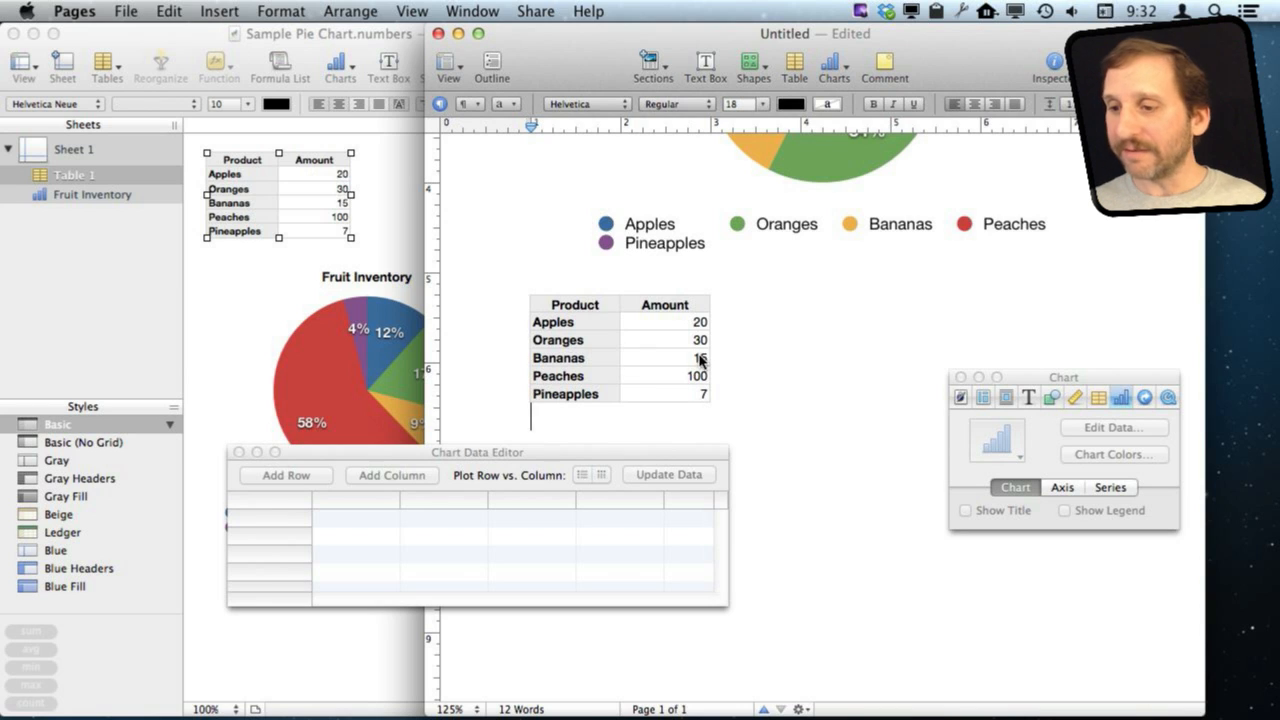
# Step: Select the unlinked fruit table pasted below the pie chart in Pages
pyautogui.click(620, 350)
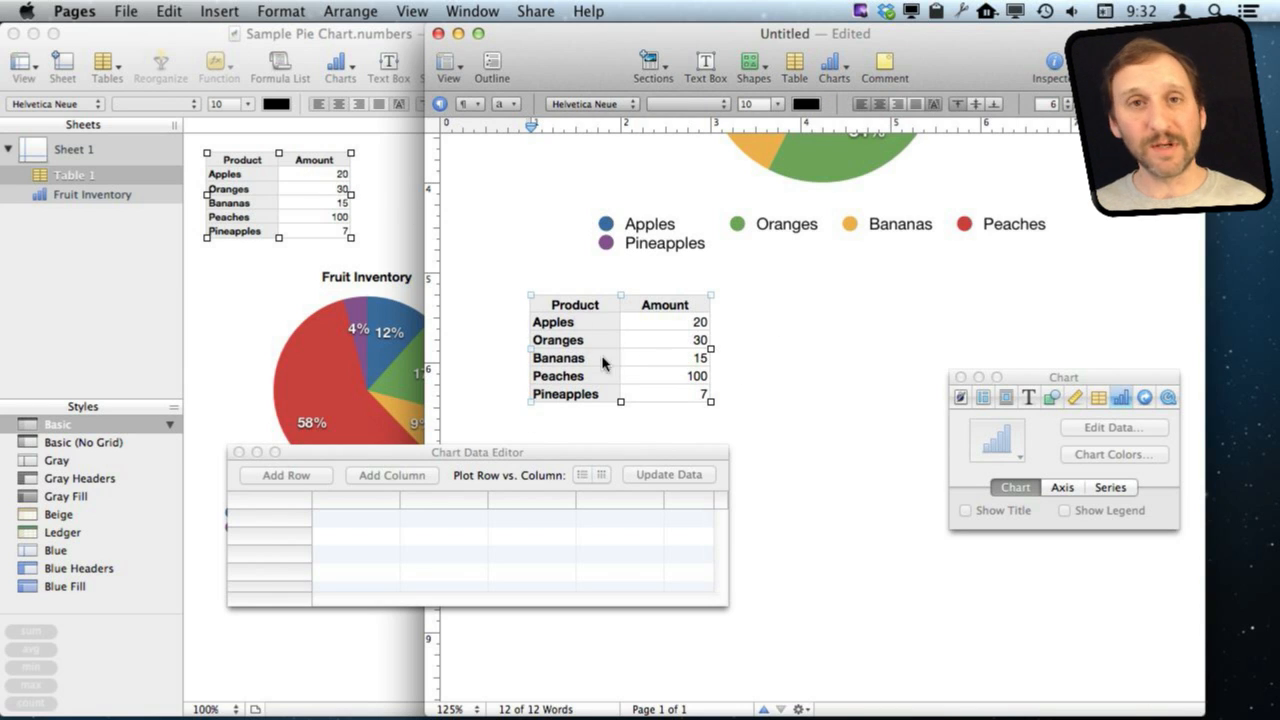
pyautogui.moveTo(378, 232)
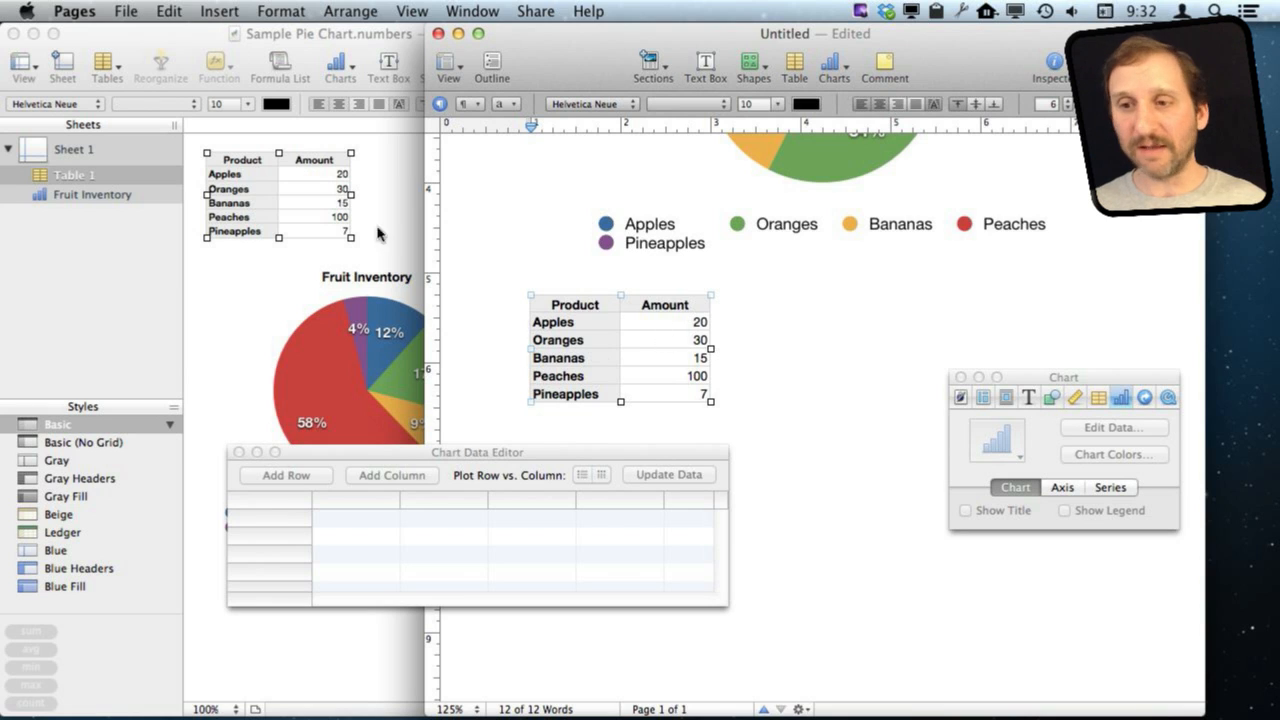
pyautogui.moveTo(584, 338)
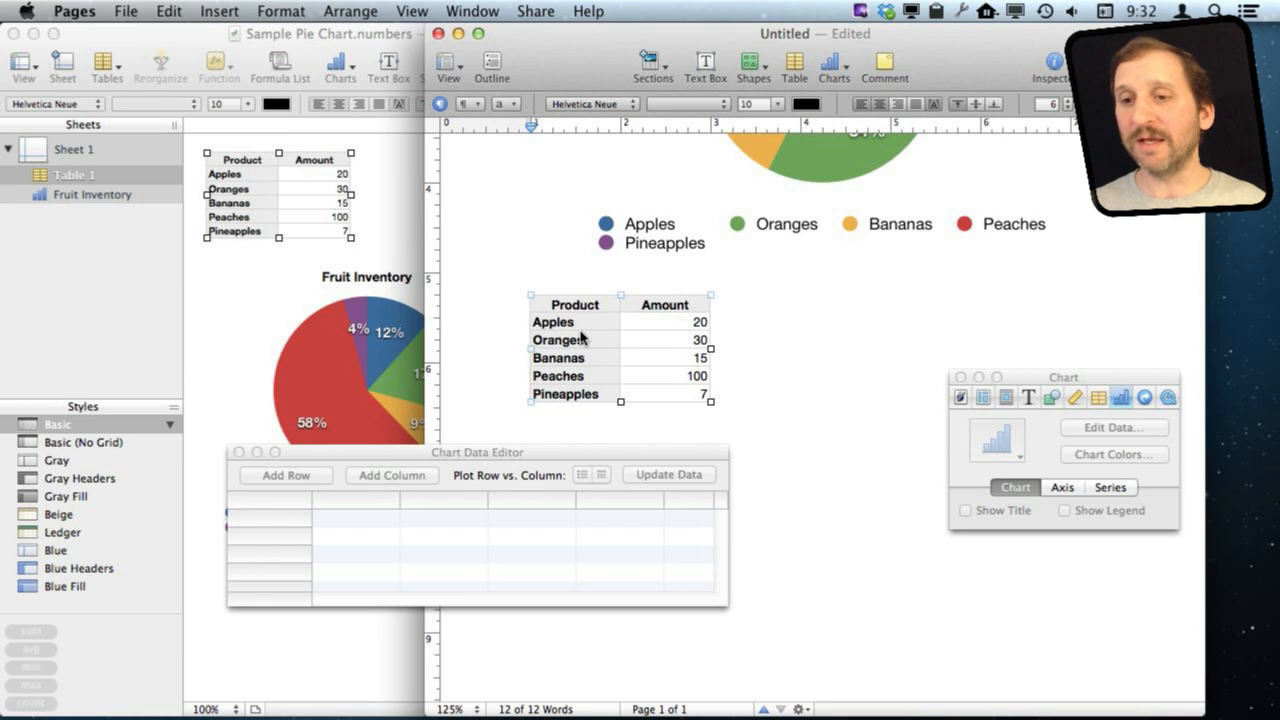
pyautogui.moveTo(616, 388)
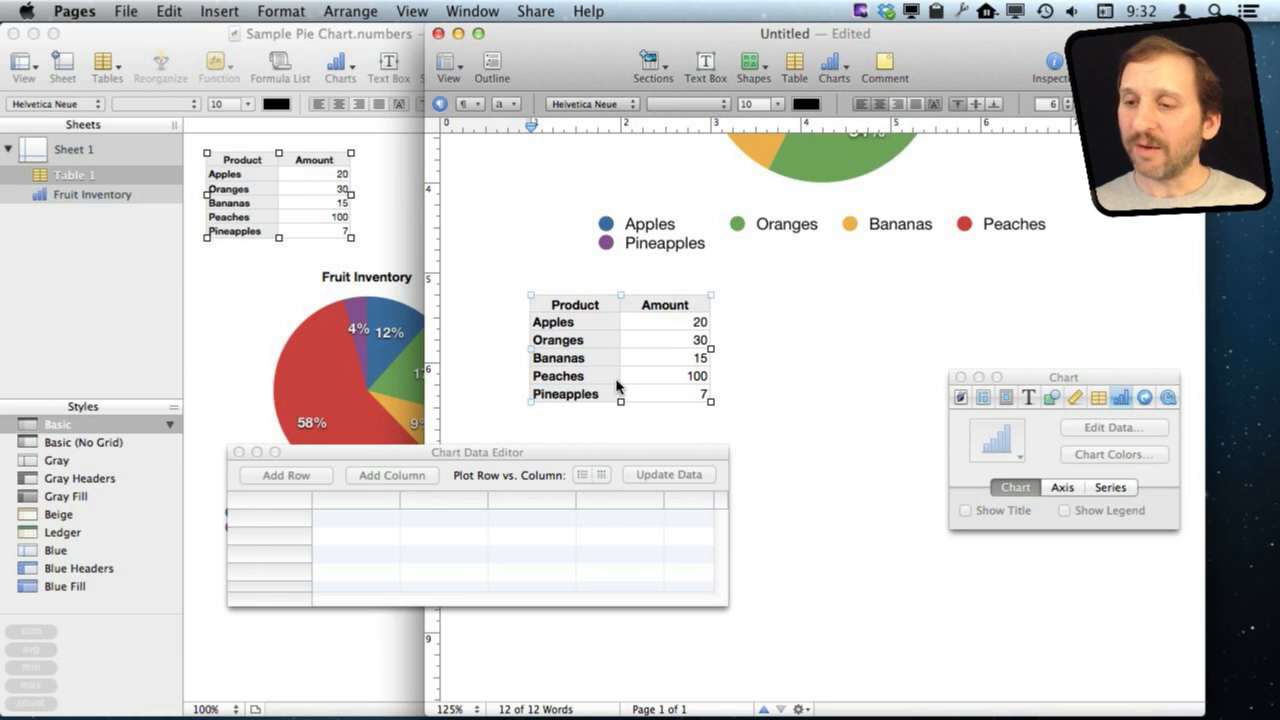
pyautogui.moveTo(800, 224)
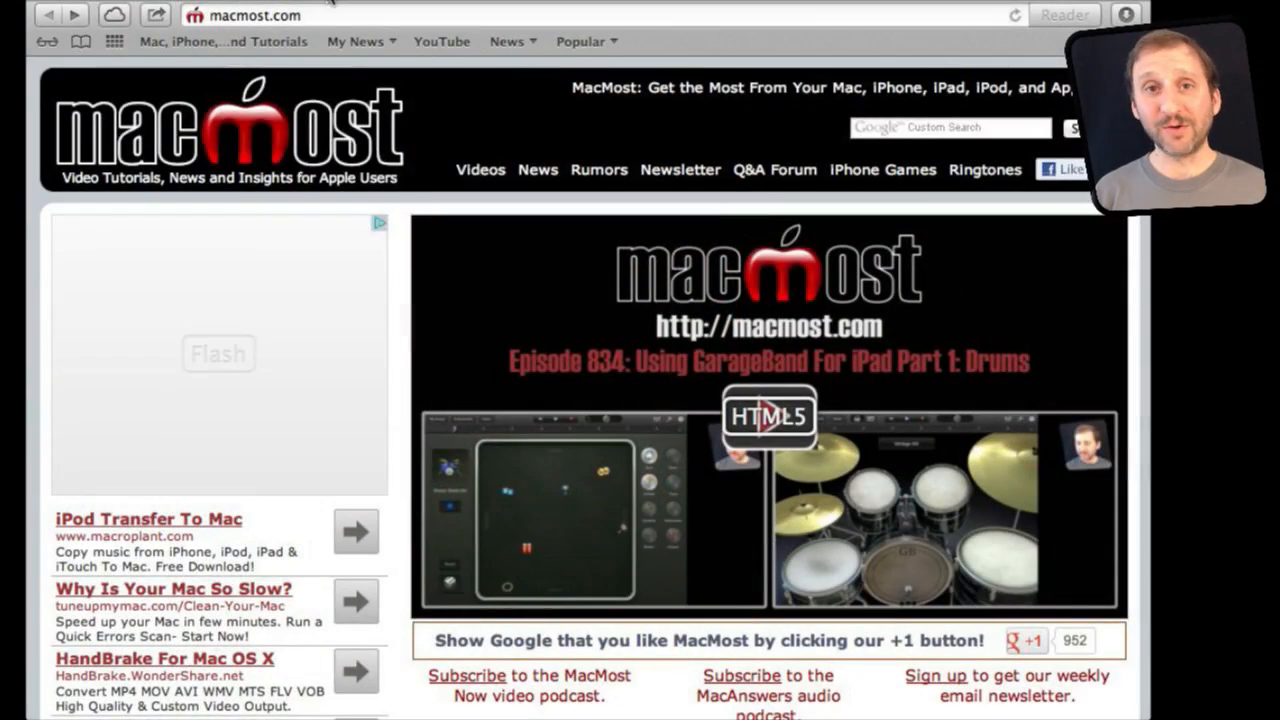
# Step: Scroll down the MacMost 18 Google Search Tricks episode page
pyautogui.scroll(-3)
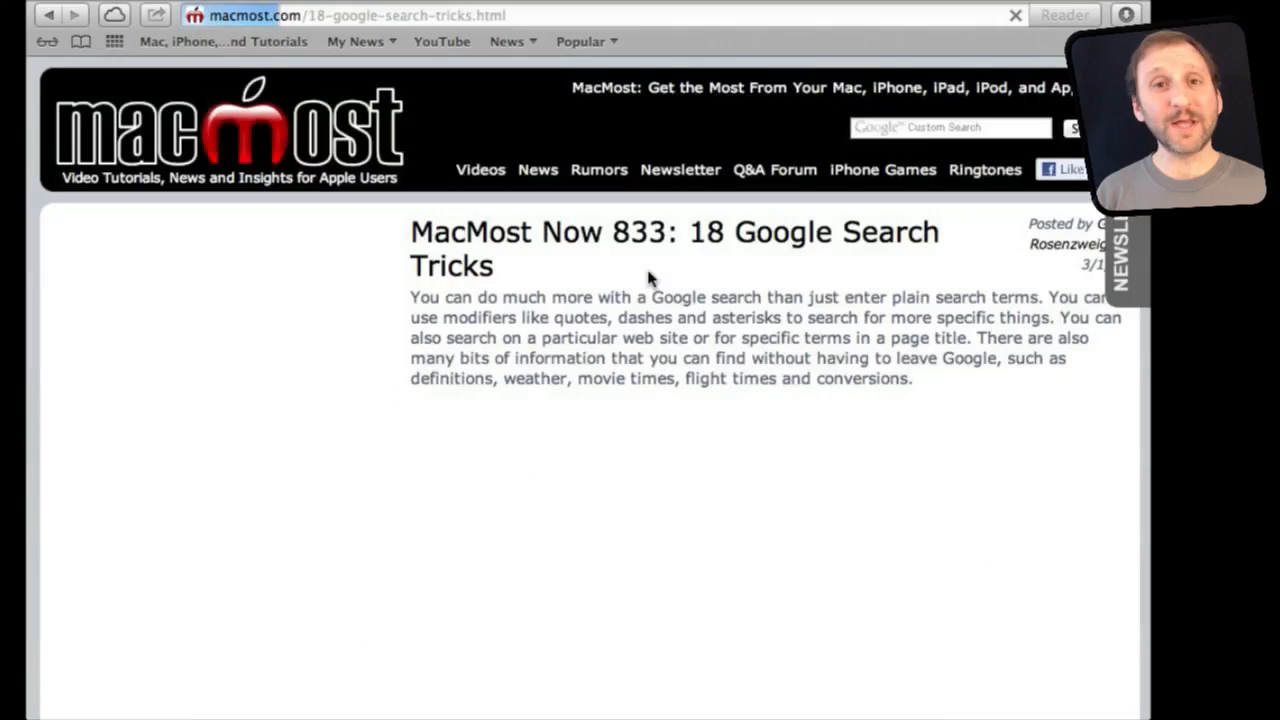
pyautogui.scroll(-3)
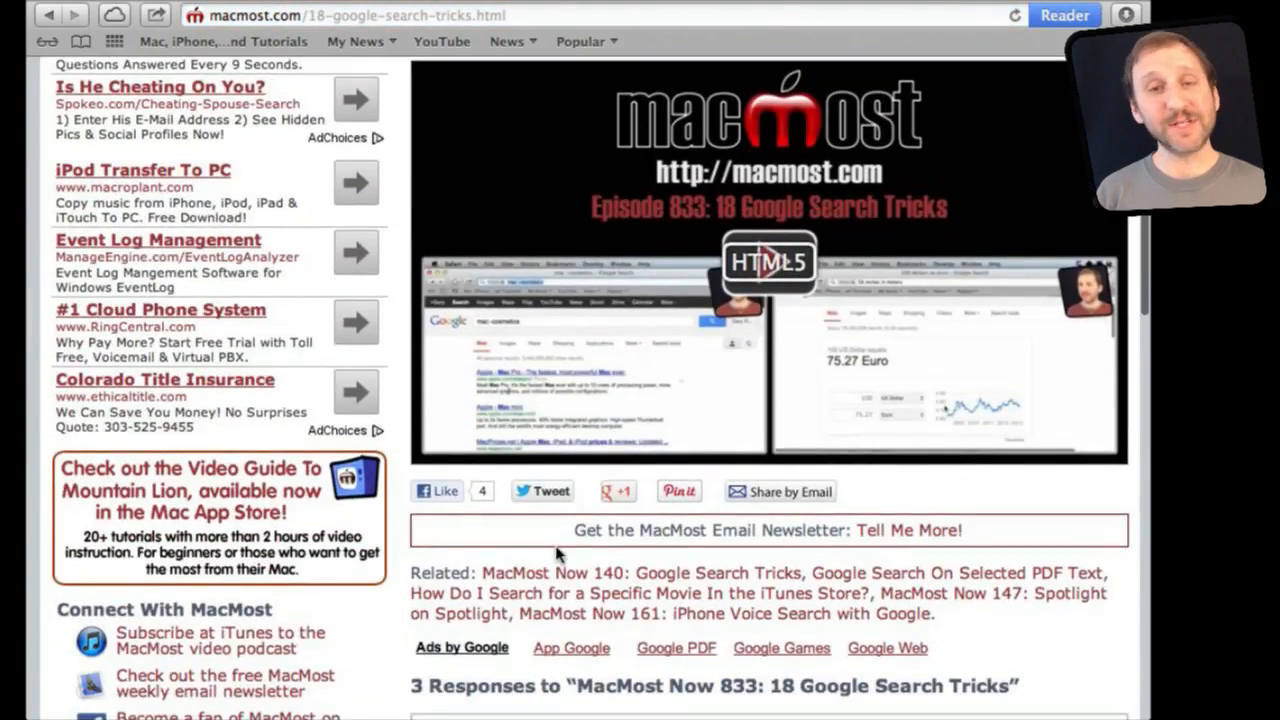
pyautogui.moveTo(696, 504)
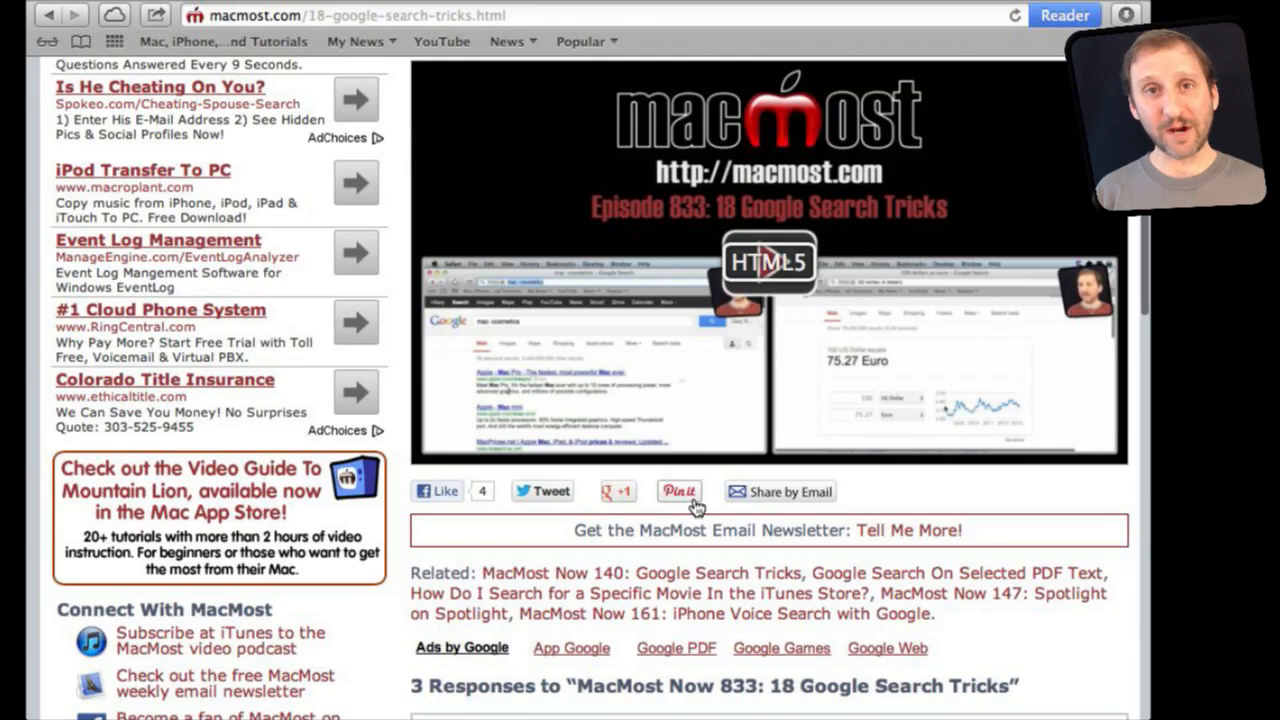